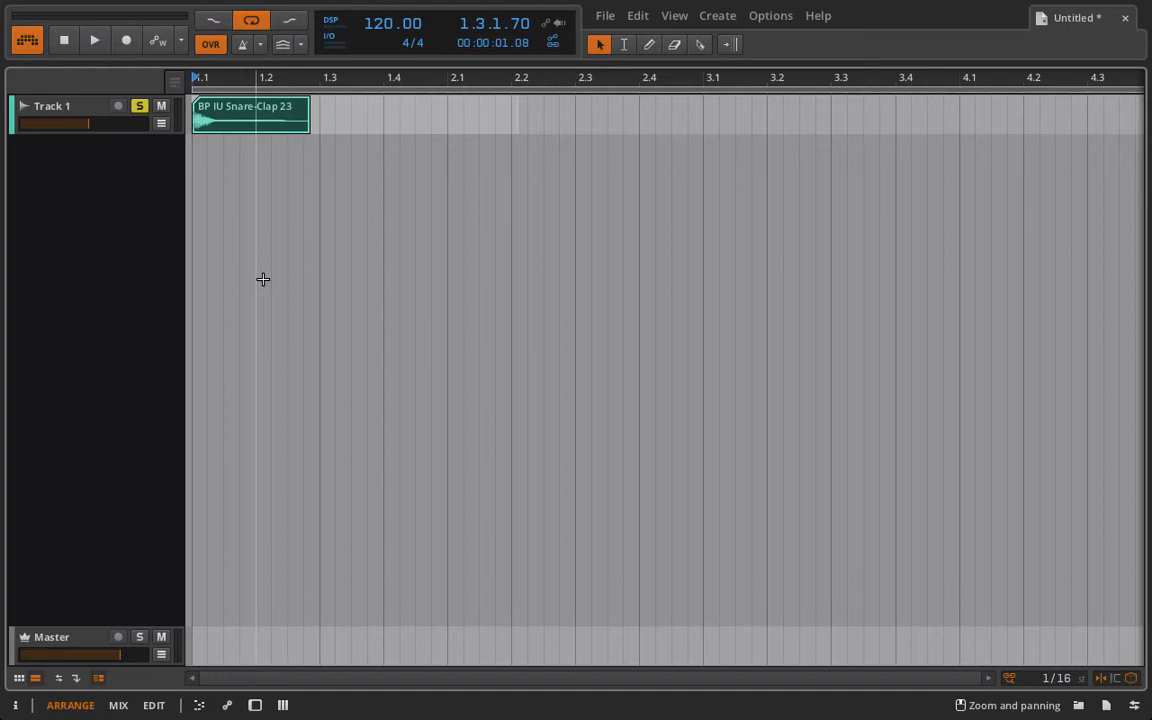
{"action": "mouse_move", "coordinate": [148, 68]}
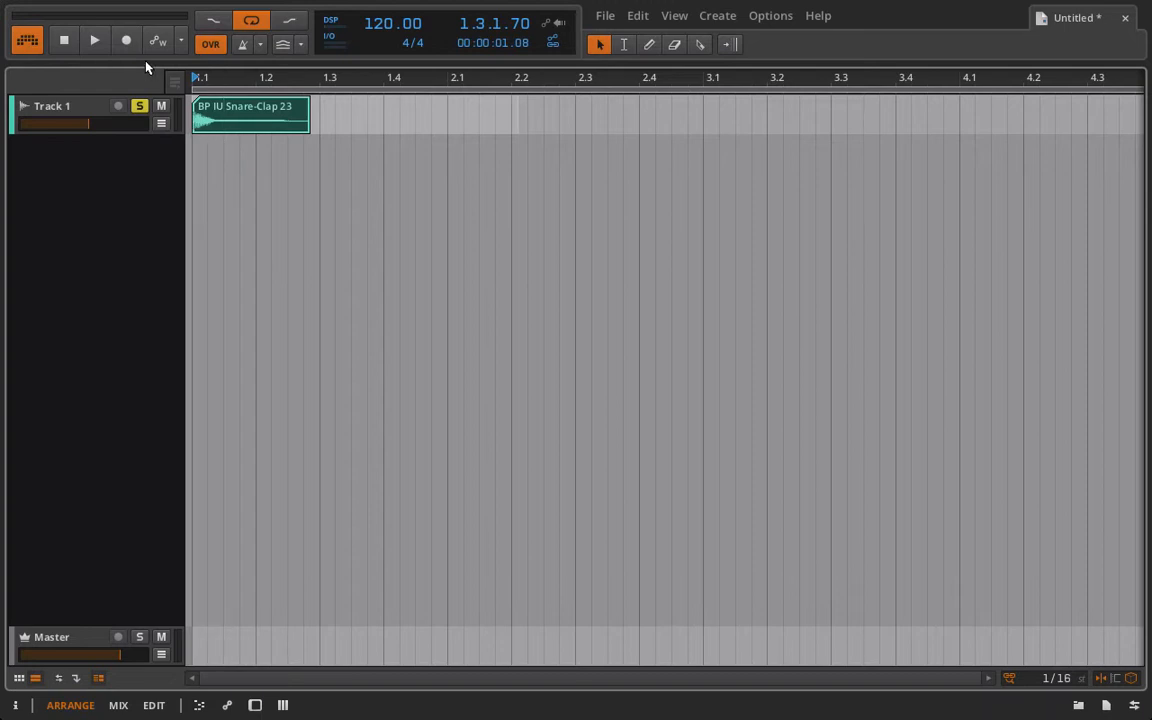
{"action": "mouse_move", "coordinate": [93, 40]}
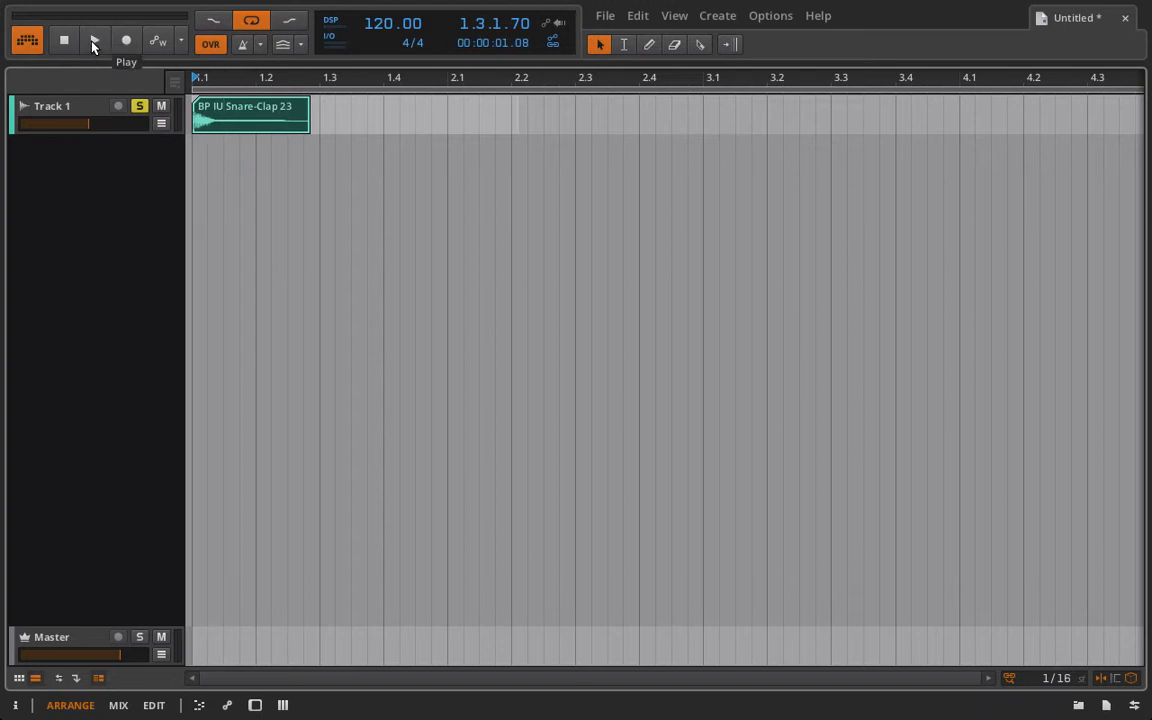
Play back the 'BP IU Snare-Clap 23' clip on Track 1.
{"action": "left_click", "coordinate": [92, 40]}
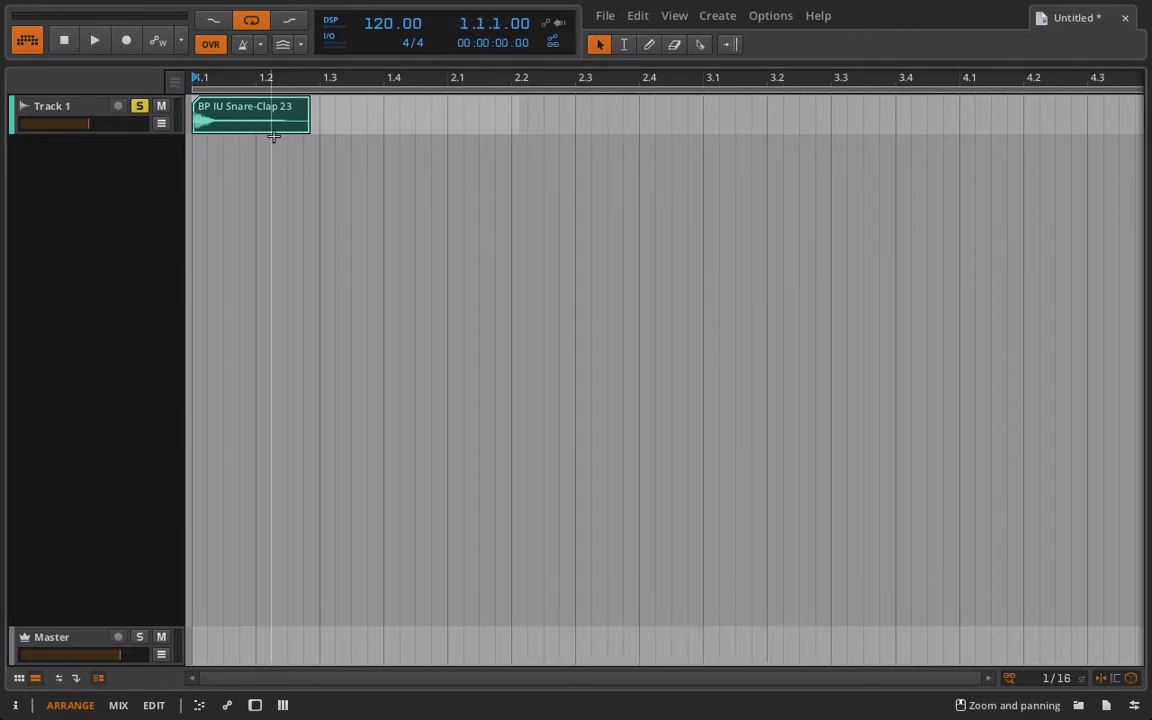
{"action": "mouse_move", "coordinate": [245, 117]}
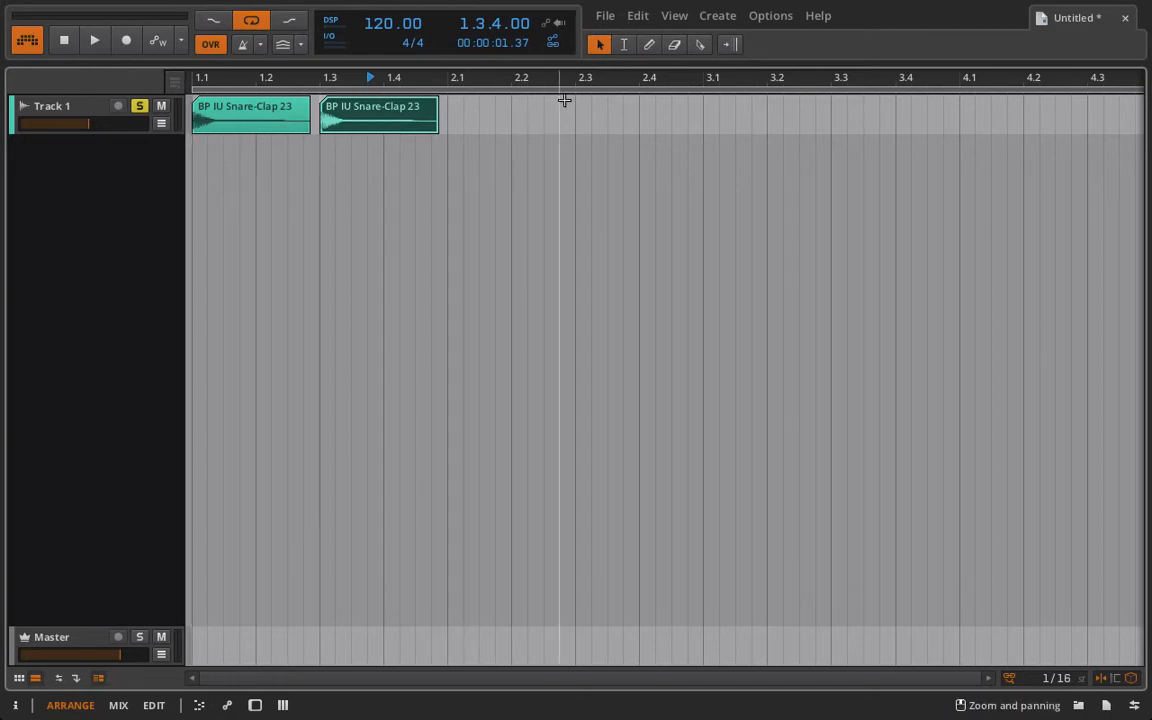
{"action": "mouse_move", "coordinate": [510, 113]}
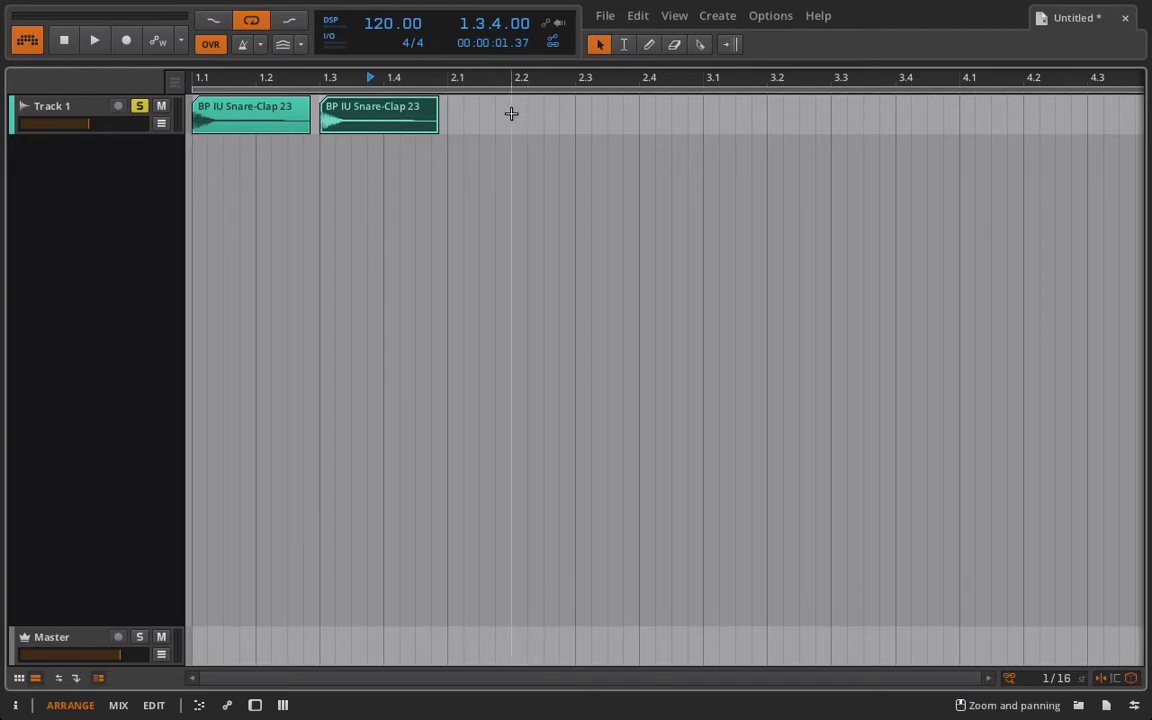
Duplicate the 1.1–2.2 time range twice, growing the snare pattern to six clips.
{"action": "left_click", "coordinate": [635, 44]}
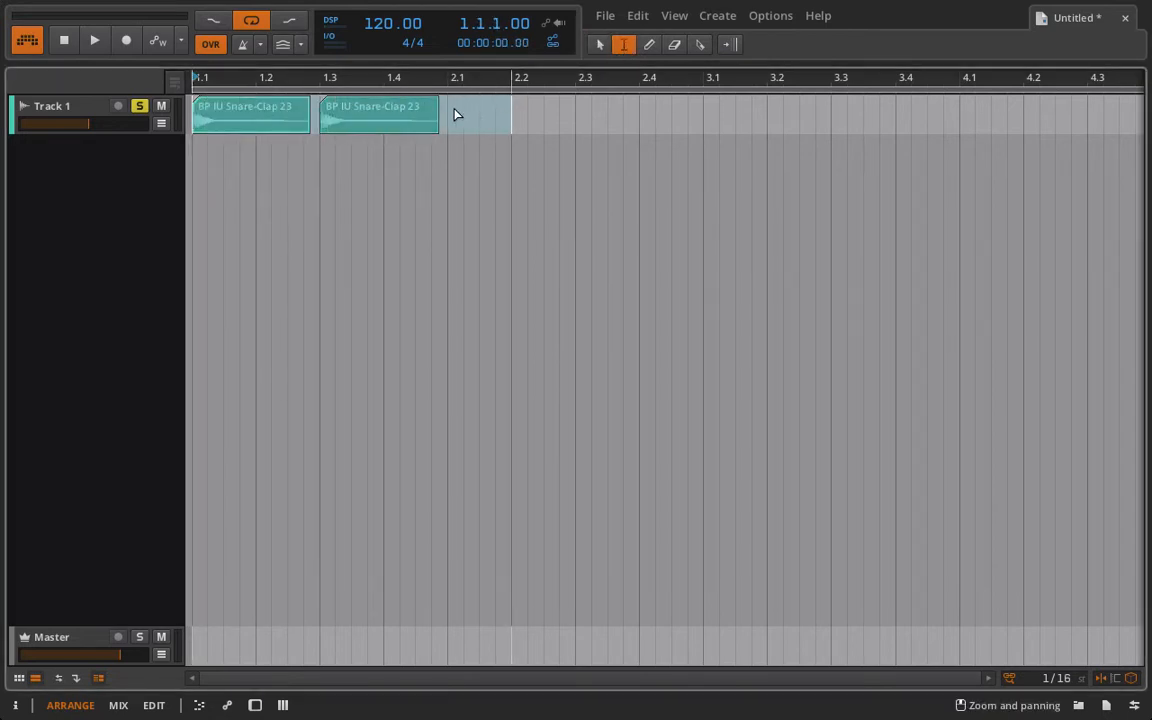
{"action": "right_click", "coordinate": [392, 115]}
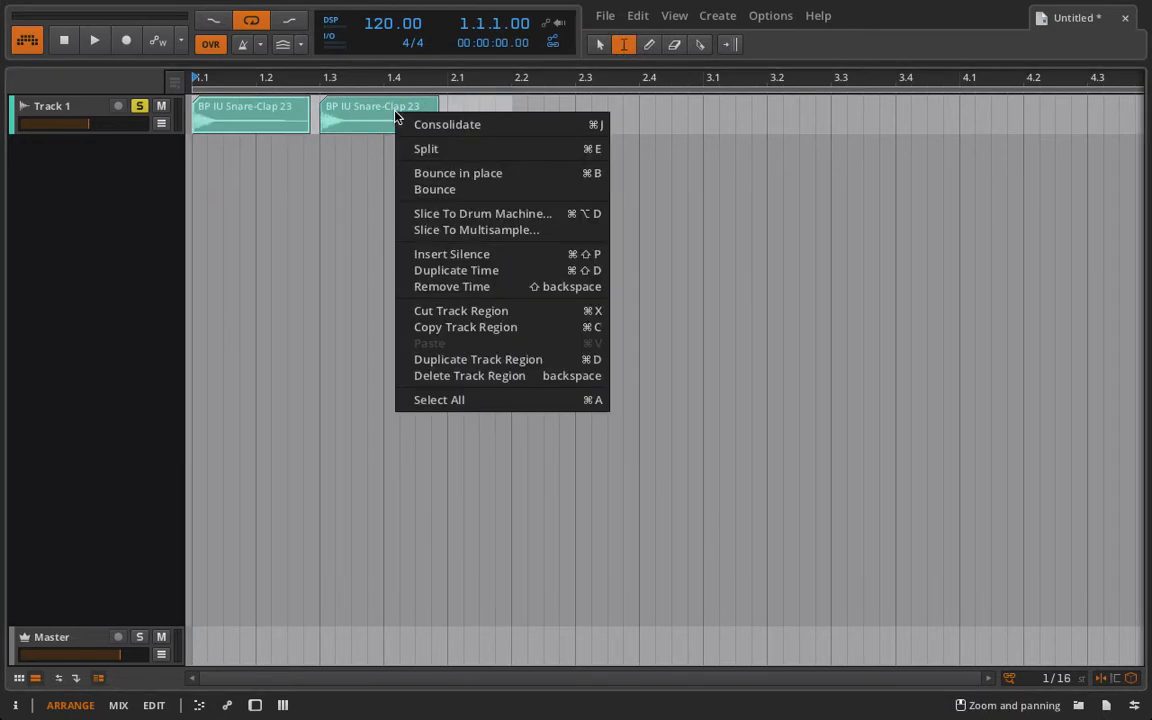
{"action": "mouse_move", "coordinate": [456, 270]}
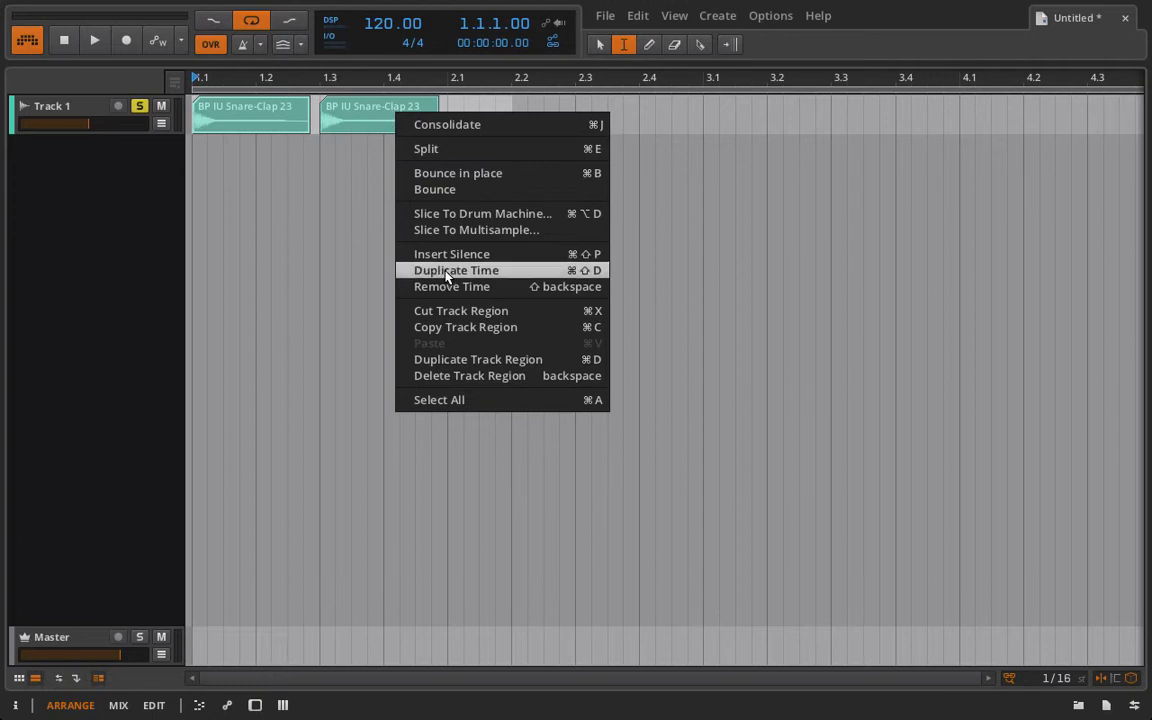
{"action": "left_click", "coordinate": [455, 270]}
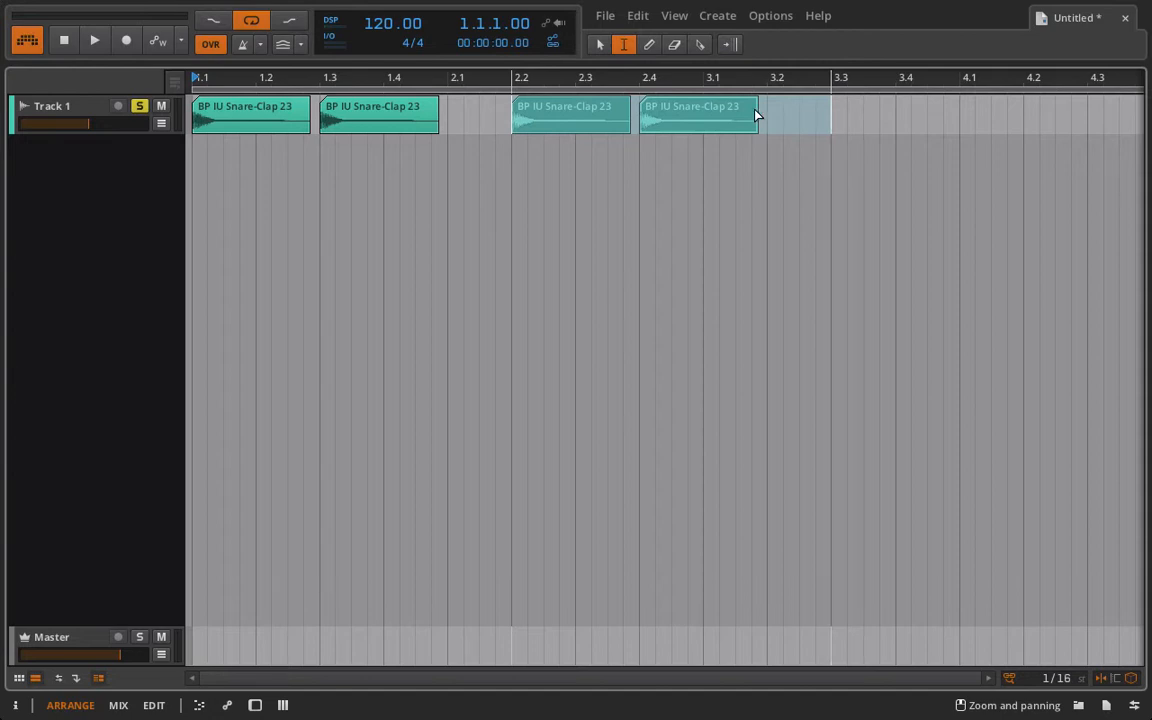
{"action": "right_click", "coordinate": [755, 115]}
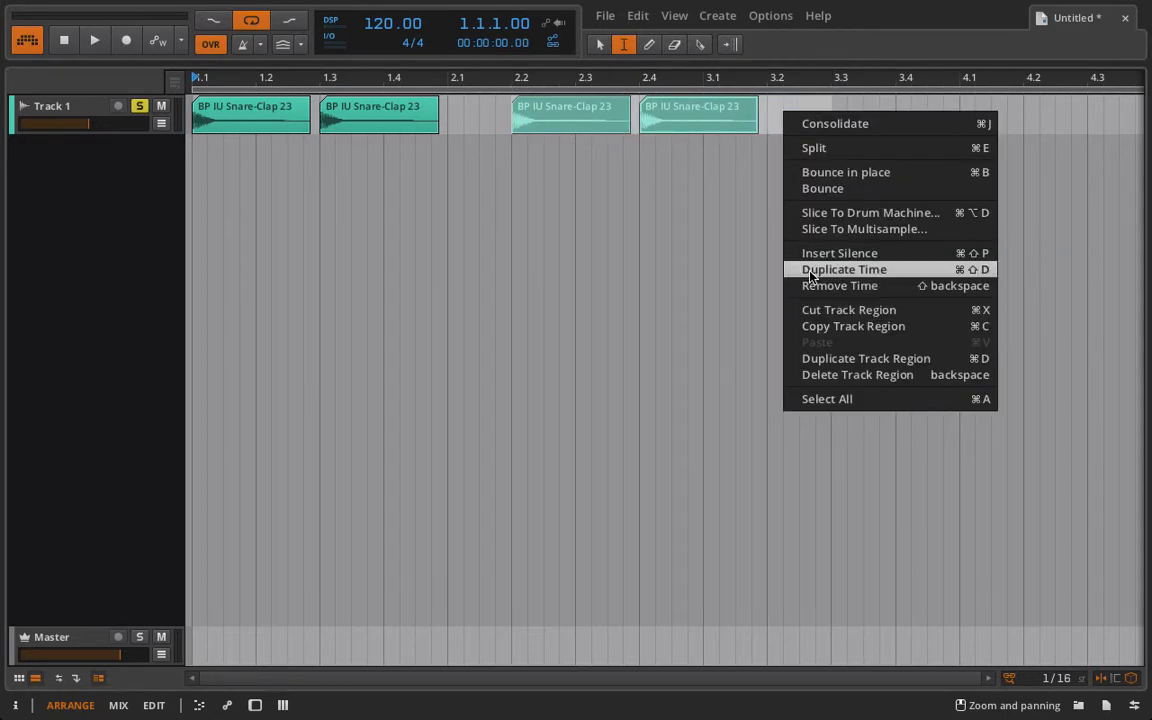
{"action": "left_click", "coordinate": [844, 269]}
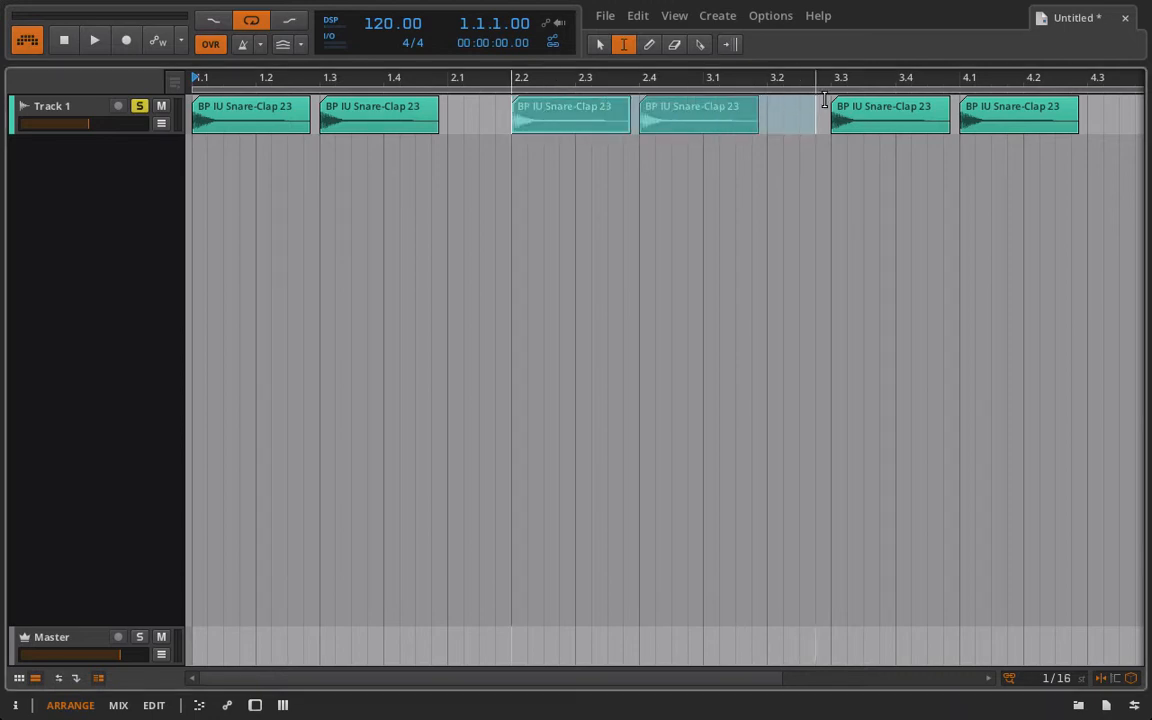
Open the context menu over the middle pair of snare clips around bar 2.
{"action": "right_click", "coordinate": [680, 113]}
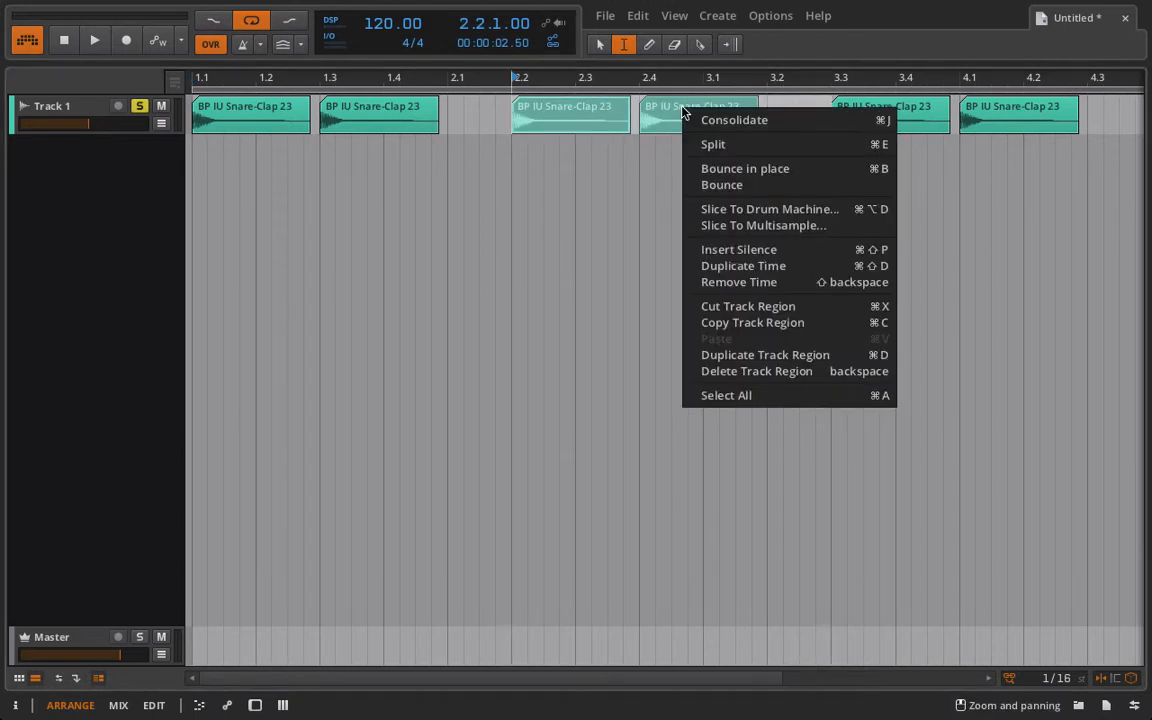
{"action": "mouse_move", "coordinate": [712, 249]}
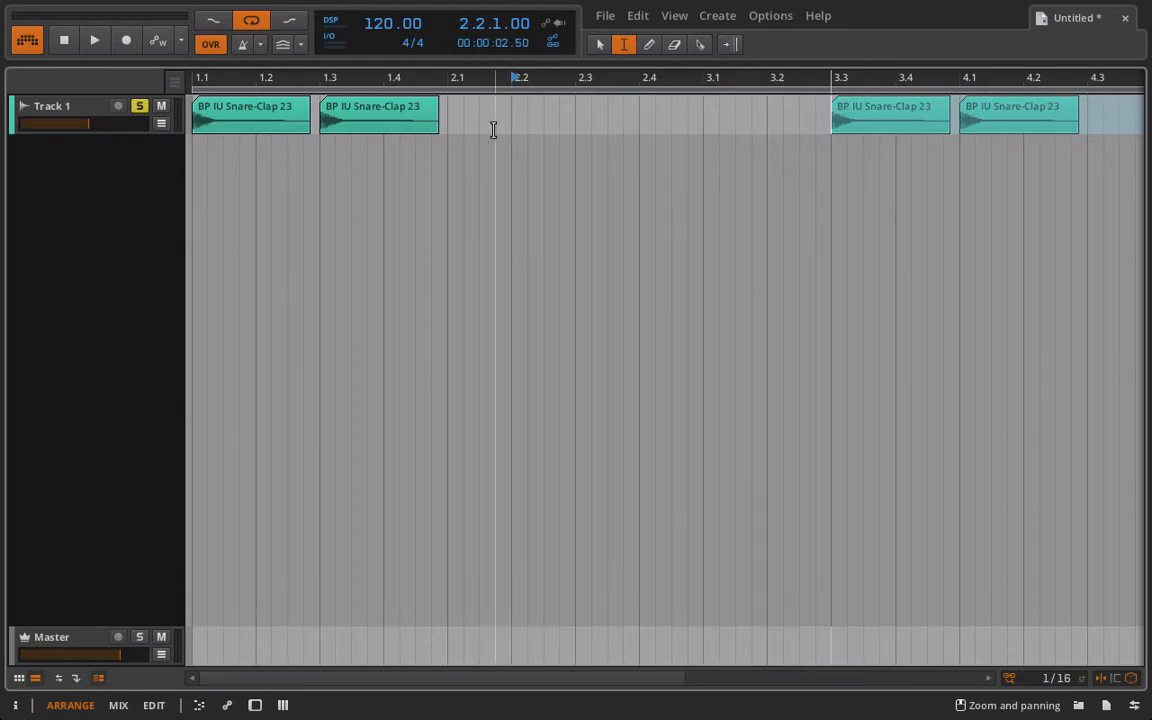
{"action": "mouse_move", "coordinate": [650, 62]}
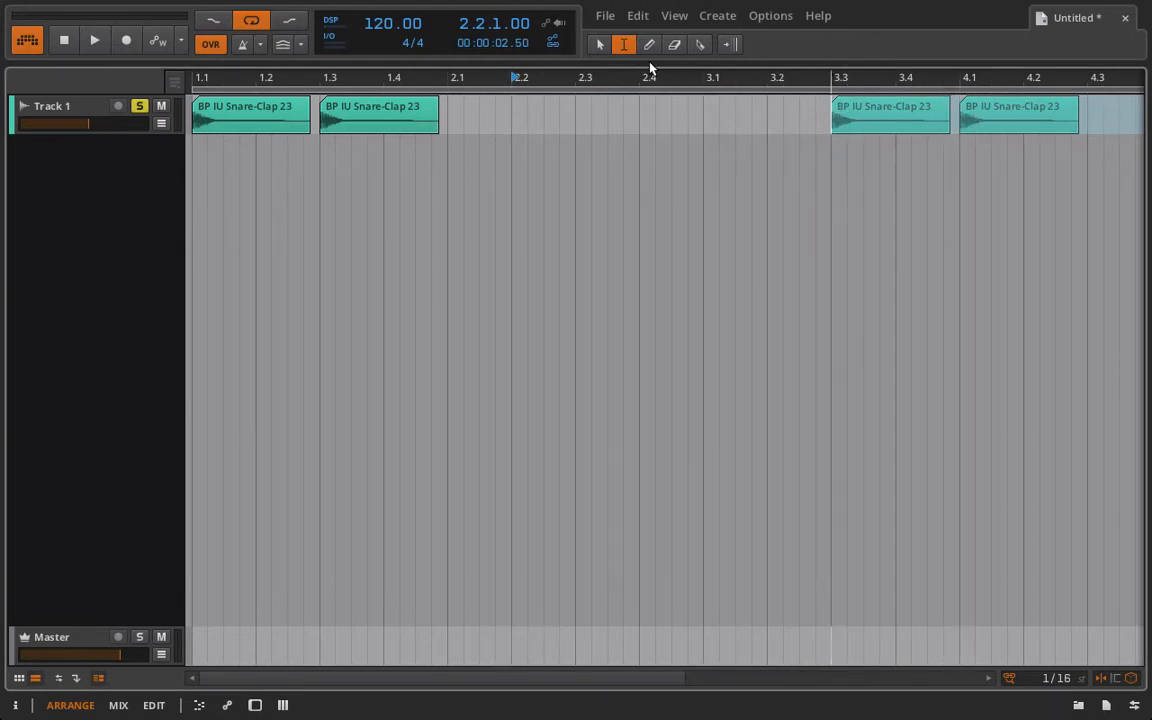
{"action": "mouse_move", "coordinate": [618, 44]}
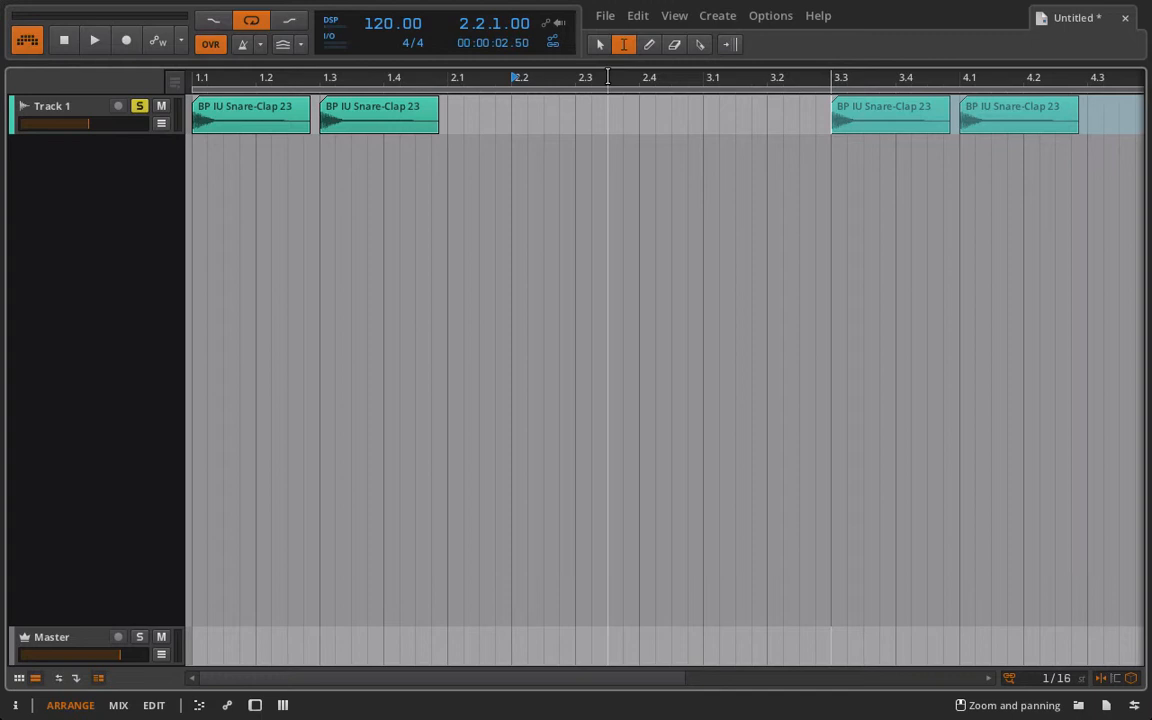
{"action": "mouse_move", "coordinate": [602, 58]}
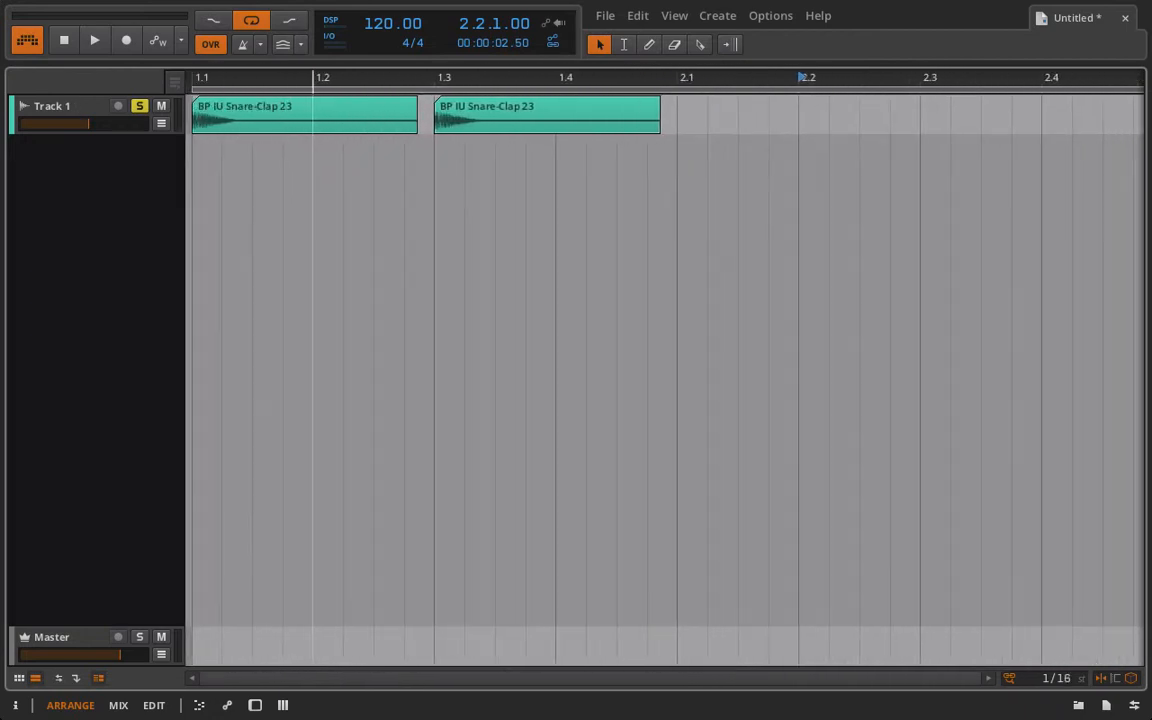
Play the first two snare clips from the song start, then stop.
{"action": "left_click", "coordinate": [64, 44]}
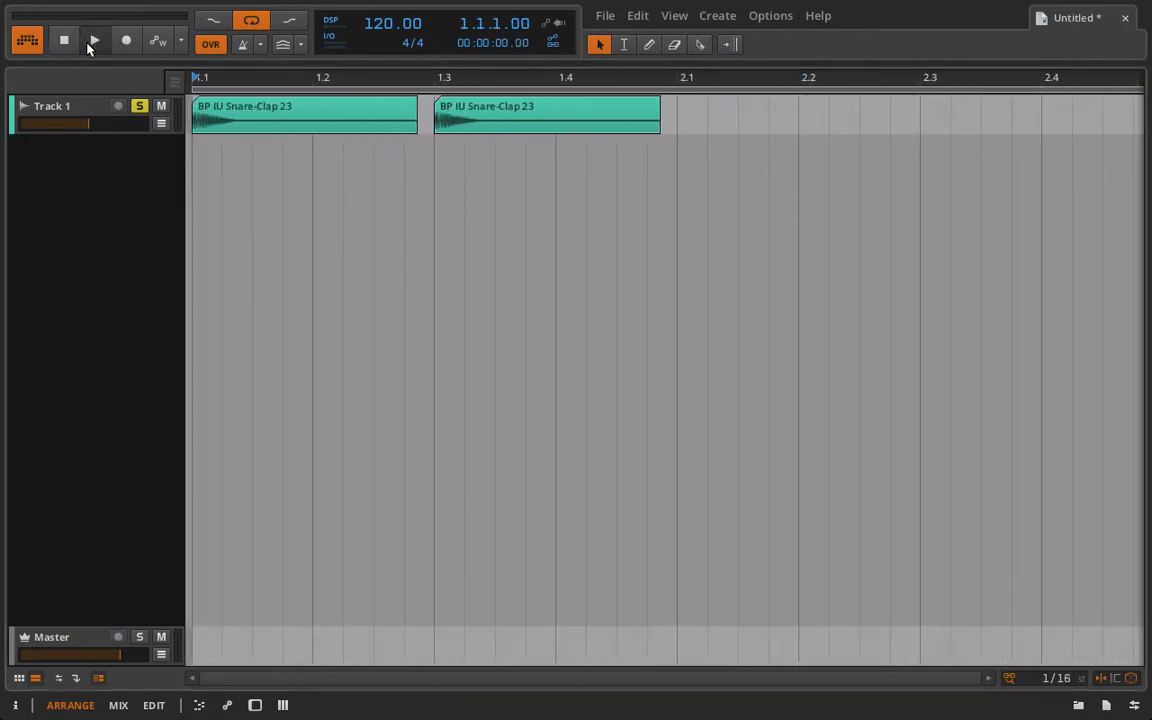
{"action": "left_click", "coordinate": [94, 40]}
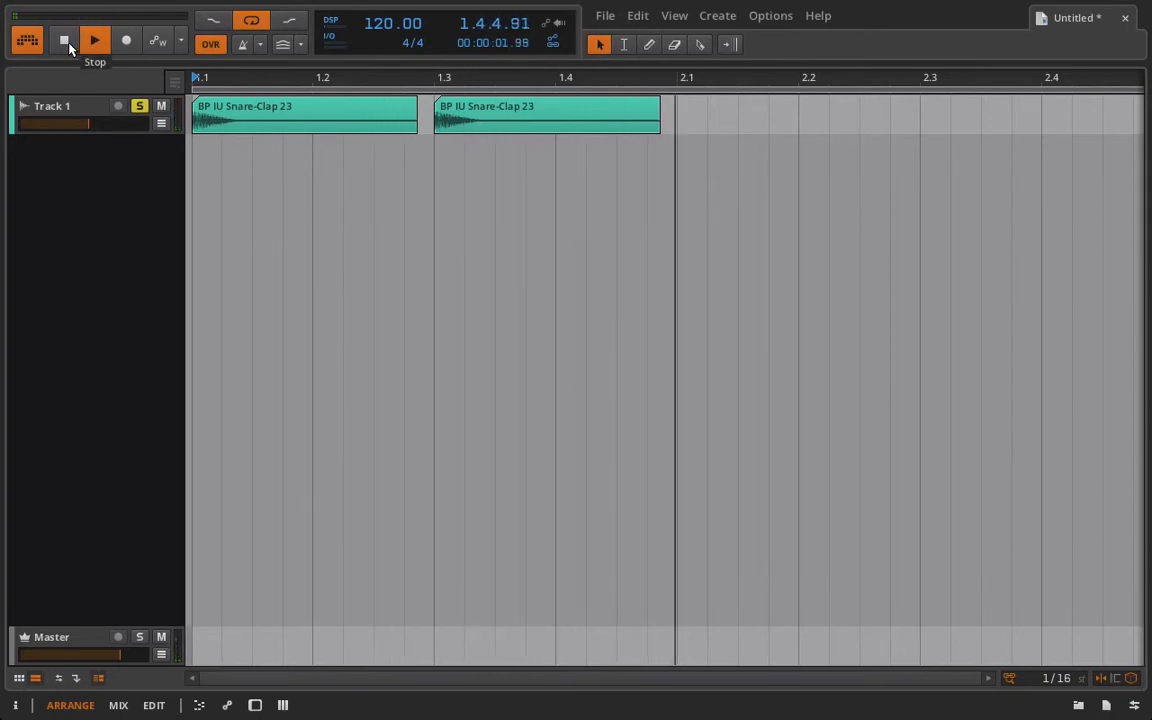
{"action": "left_click", "coordinate": [62, 40]}
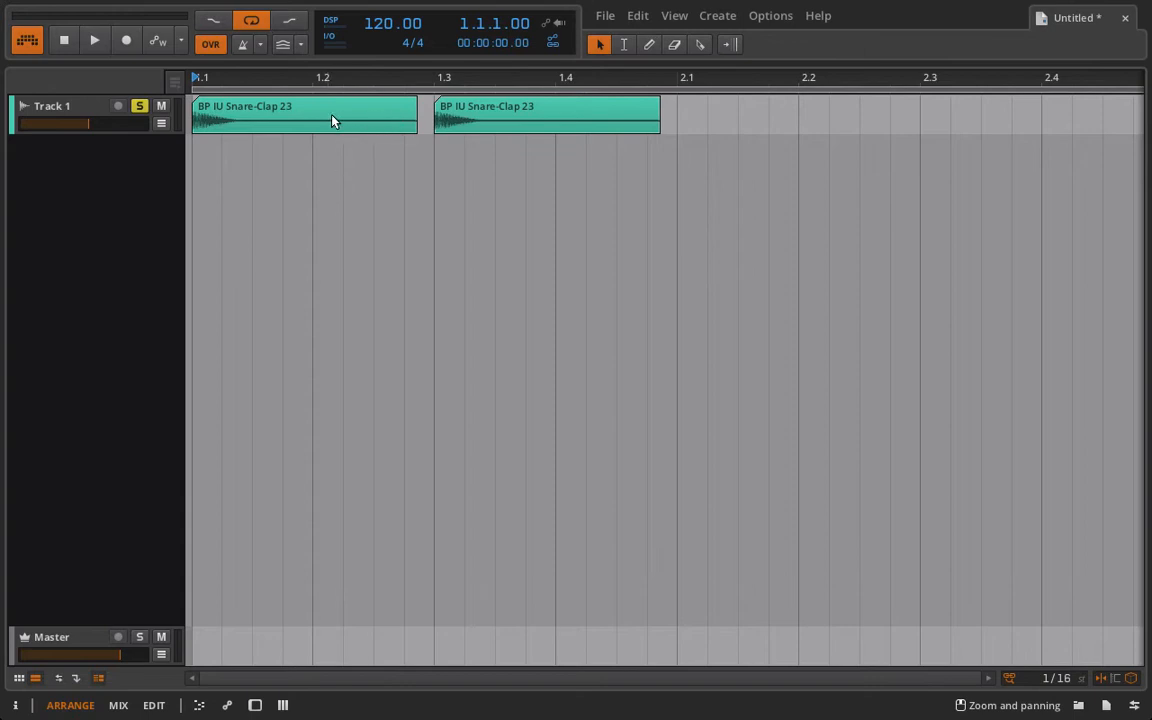
Select both snare clips and consolidate them into a single clip.
{"action": "left_click", "coordinate": [547, 113]}
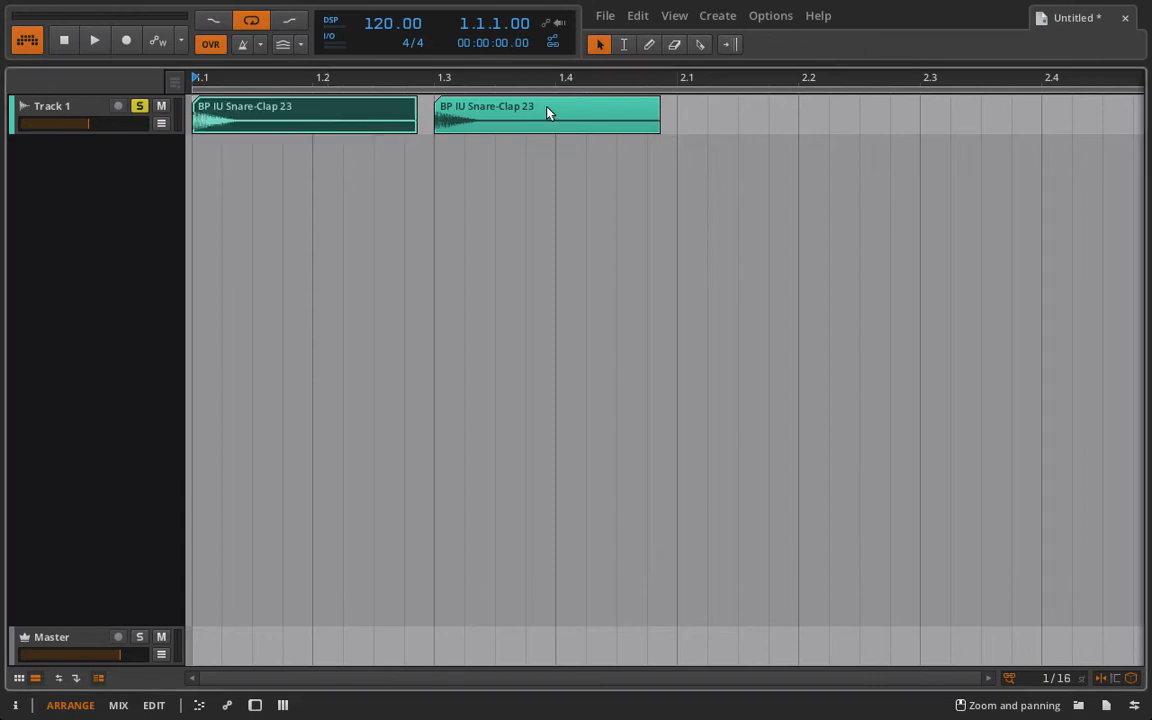
{"action": "left_click", "coordinate": [562, 120]}
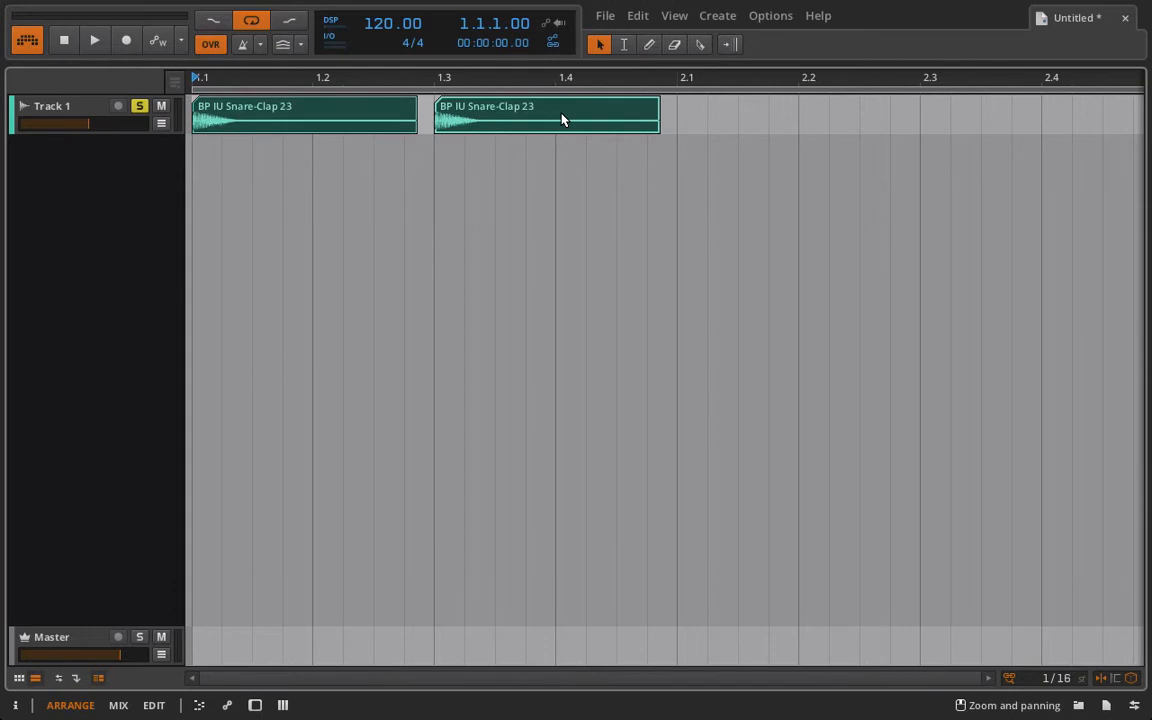
{"action": "right_click", "coordinate": [565, 118]}
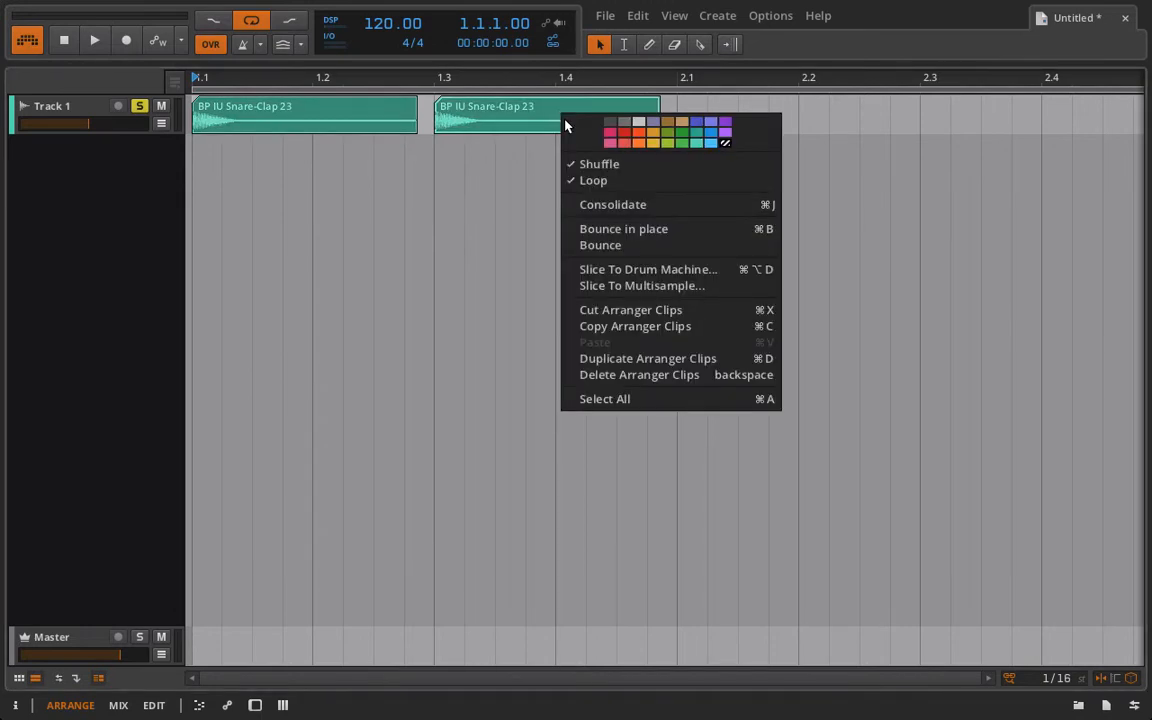
{"action": "mouse_move", "coordinate": [601, 212]}
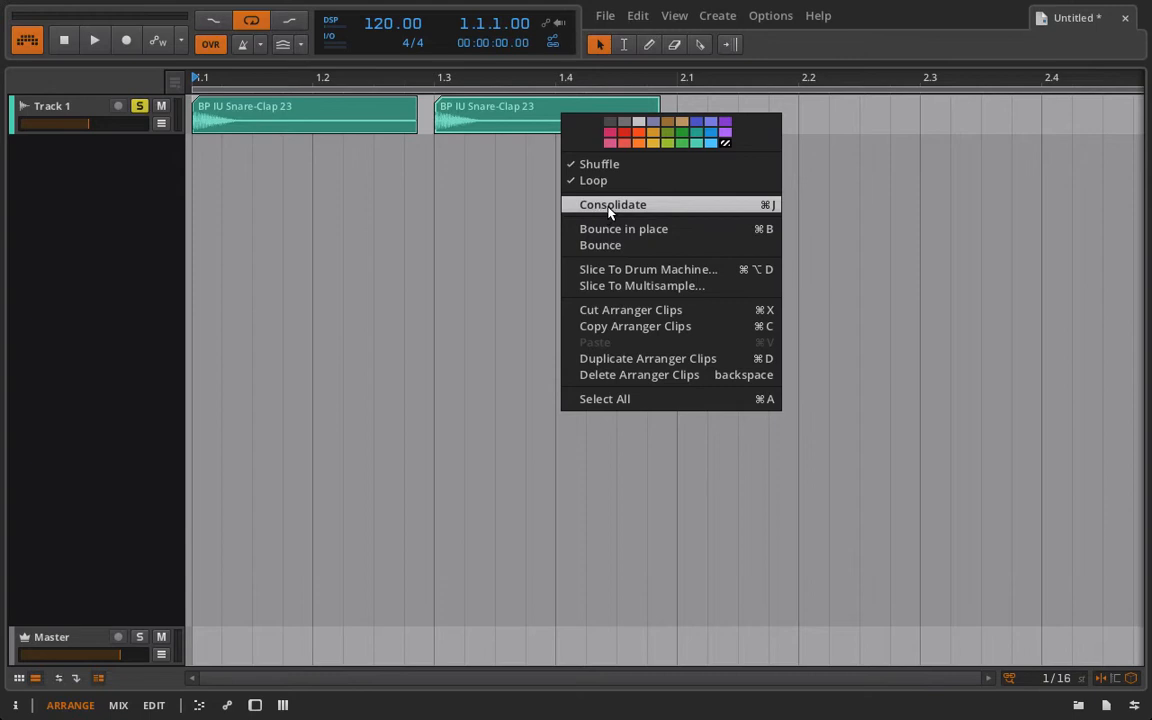
{"action": "left_click", "coordinate": [614, 204]}
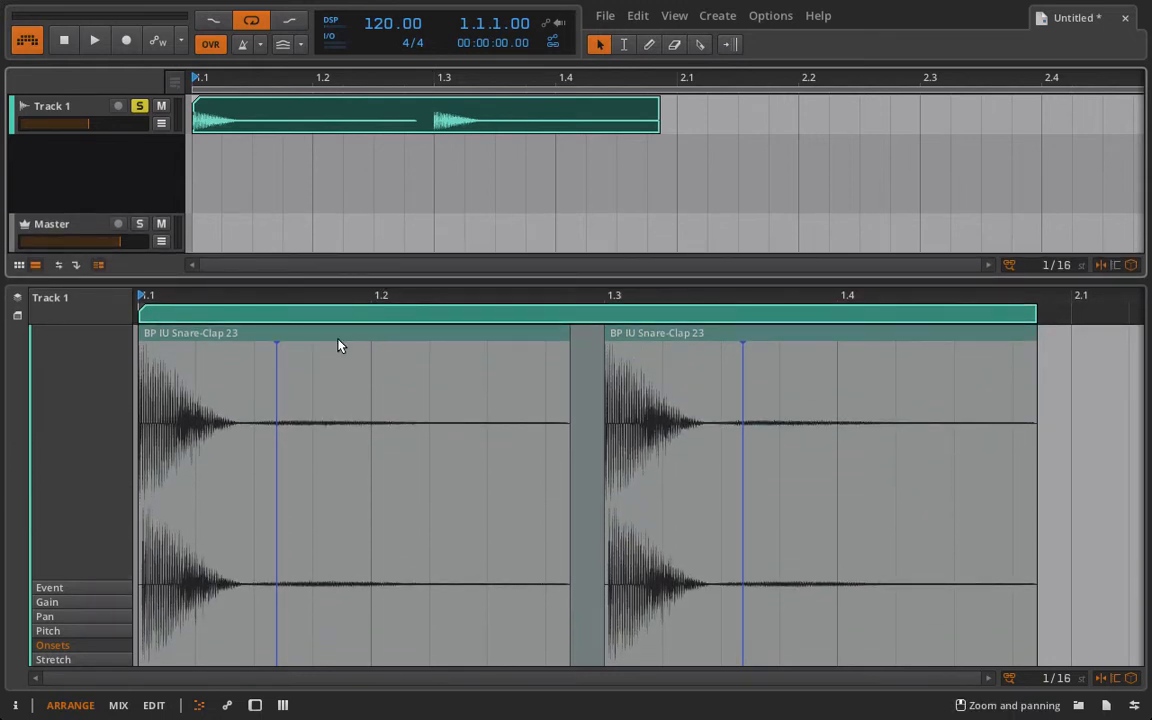
{"action": "mouse_move", "coordinate": [80, 630]}
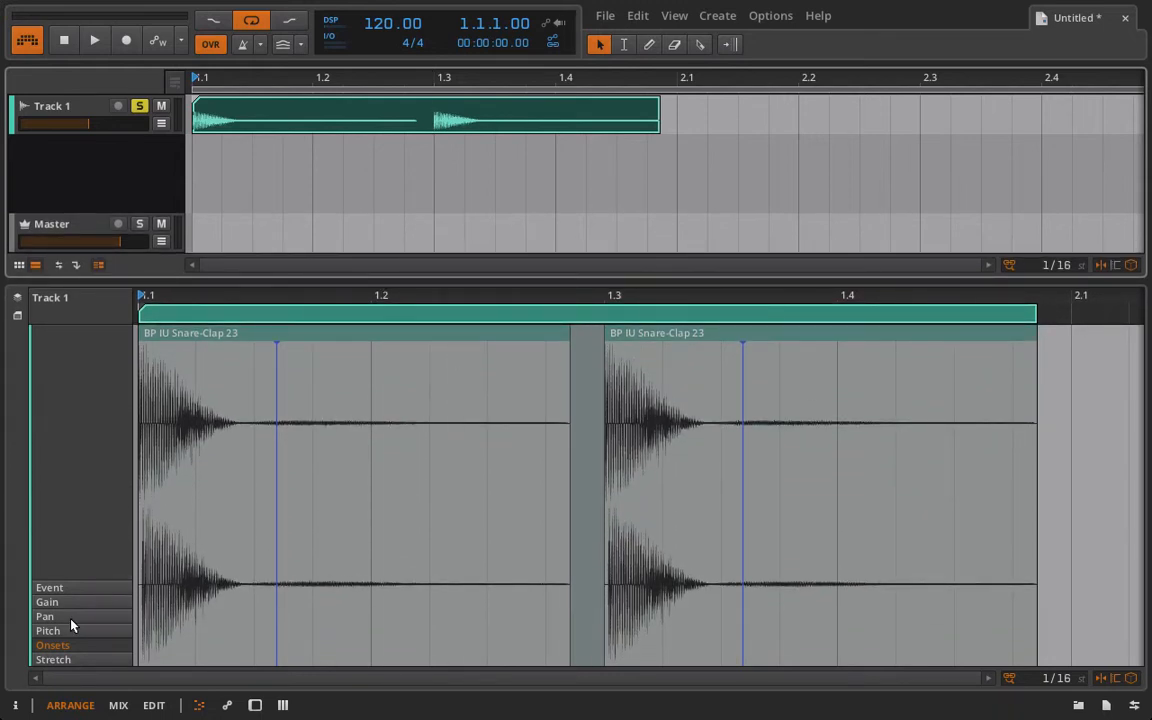
{"action": "left_click", "coordinate": [46, 631]}
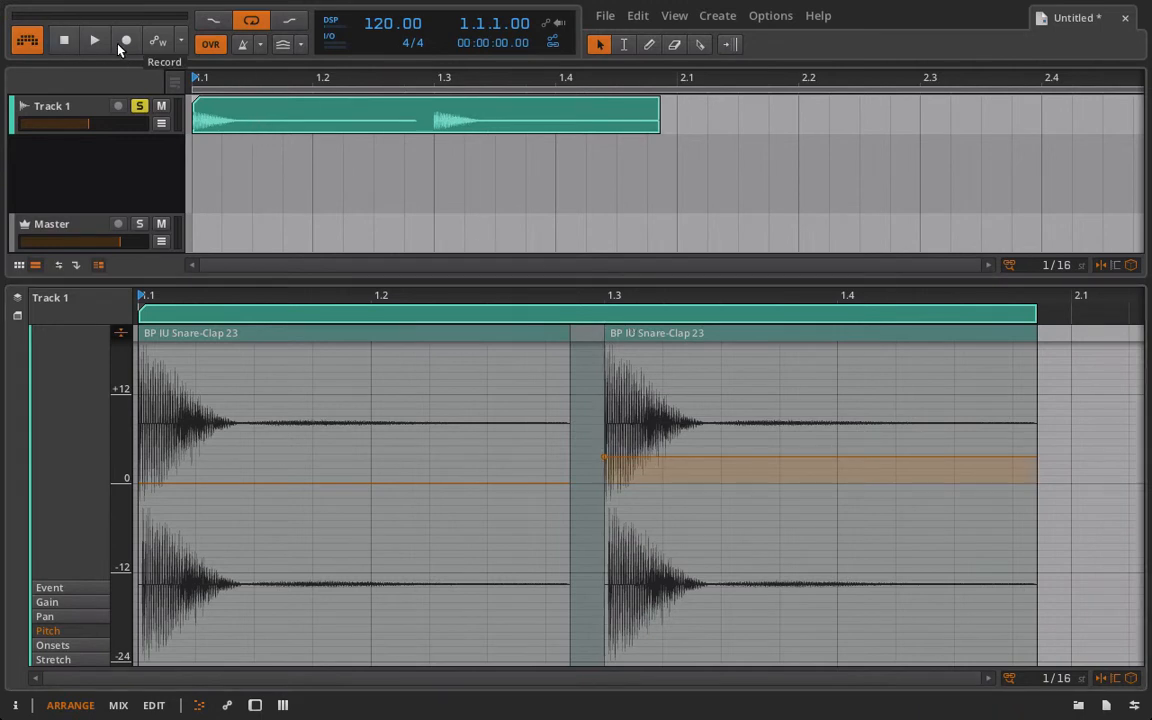
{"action": "left_click", "coordinate": [94, 40]}
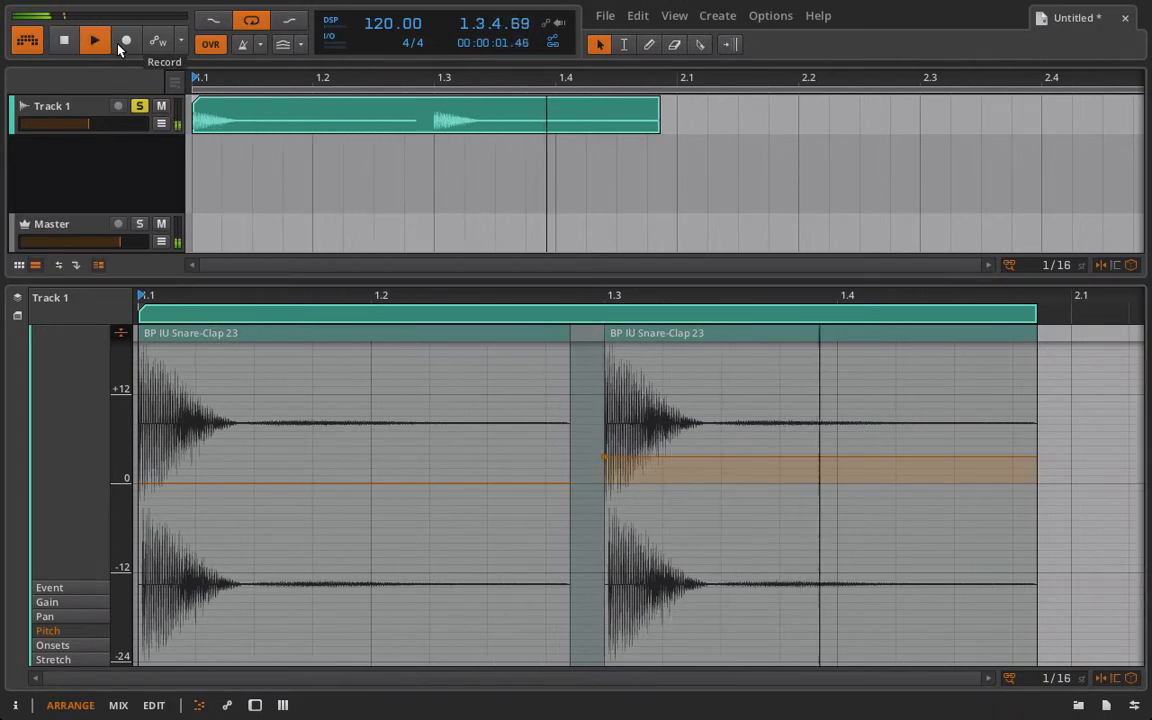
{"action": "left_click", "coordinate": [96, 40]}
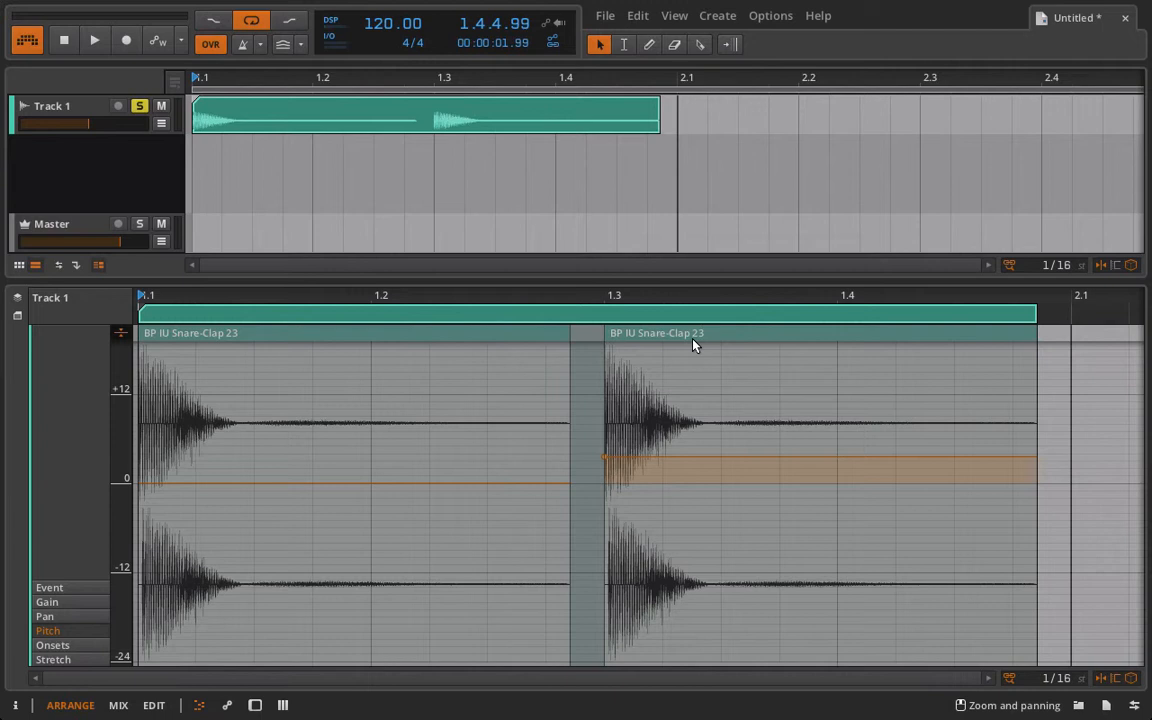
{"action": "mouse_move", "coordinate": [490, 340]}
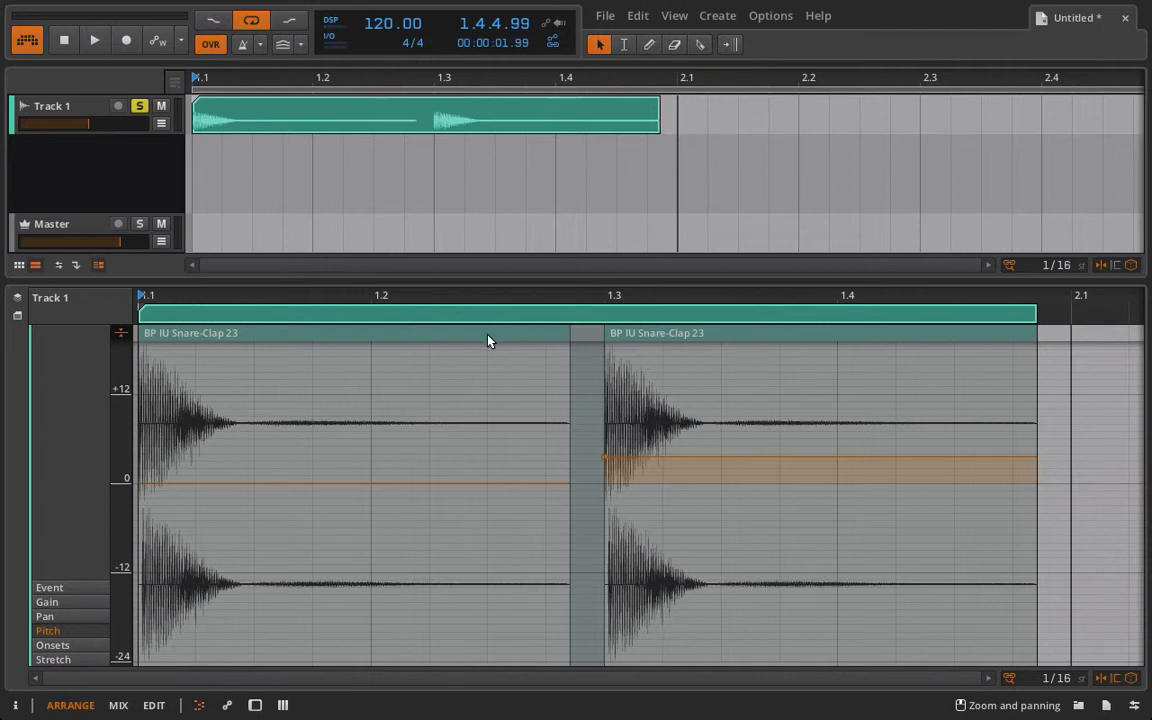
{"action": "mouse_move", "coordinate": [389, 365]}
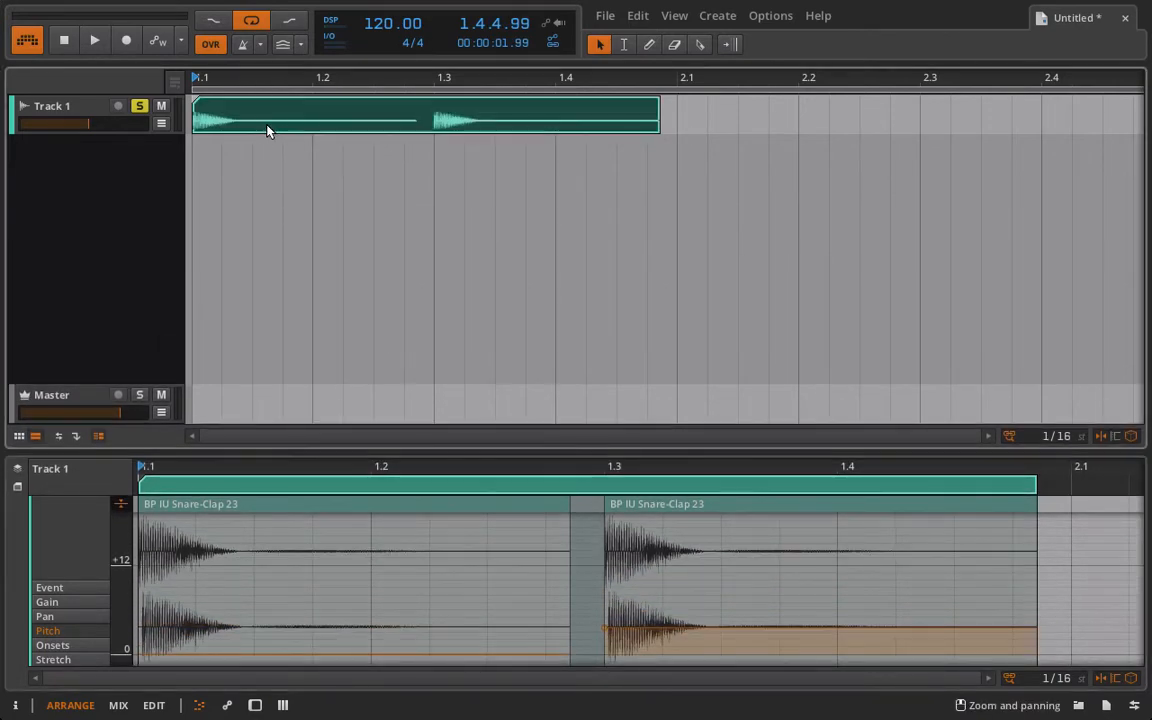
Open the snare clip's Bounce settings and dismiss them without bouncing.
{"action": "right_click", "coordinate": [268, 131]}
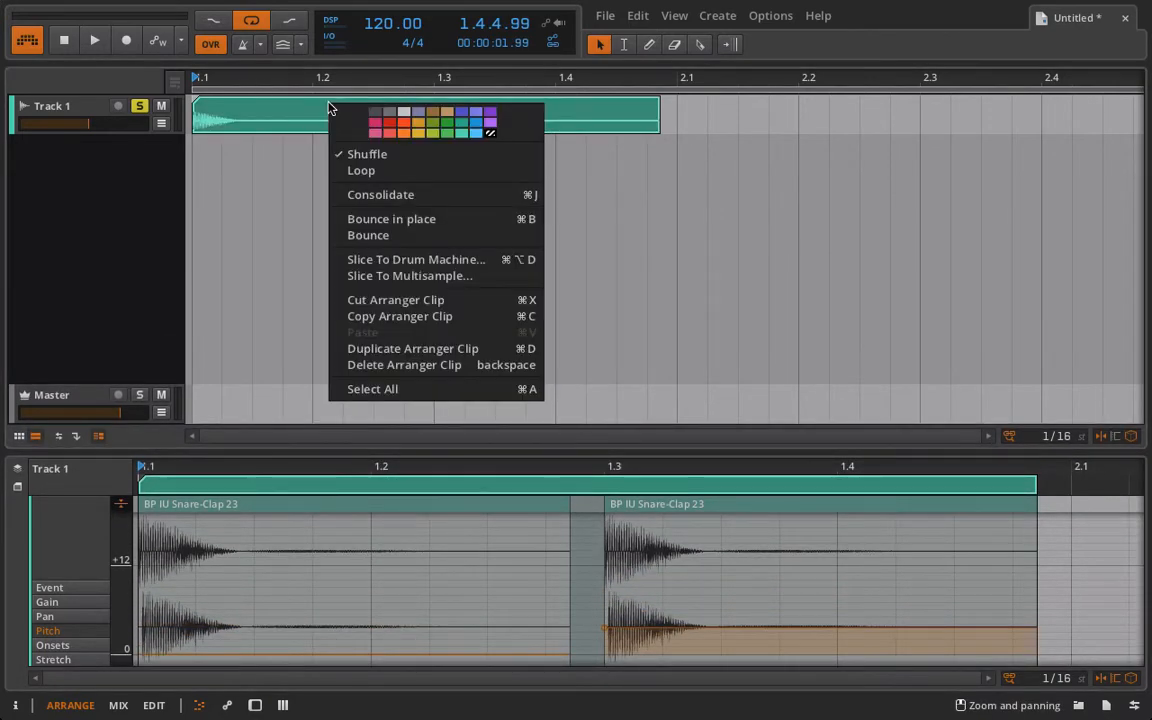
{"action": "mouse_move", "coordinate": [368, 235]}
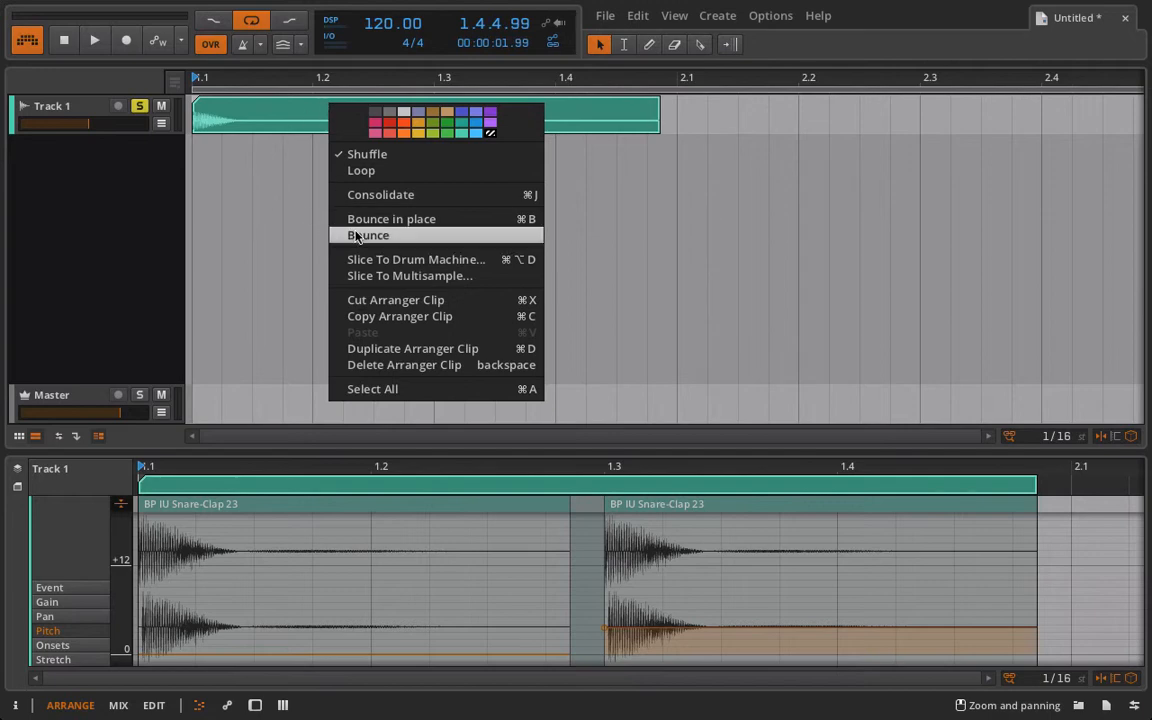
{"action": "left_click", "coordinate": [368, 234]}
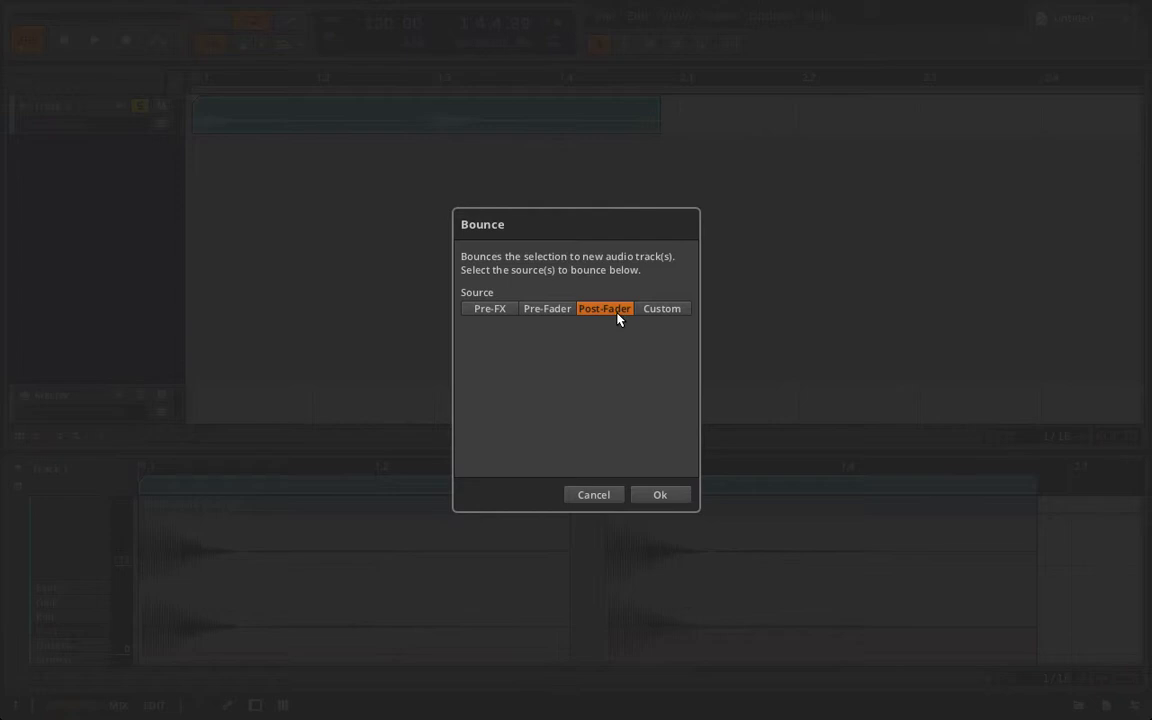
{"action": "left_click", "coordinate": [660, 494]}
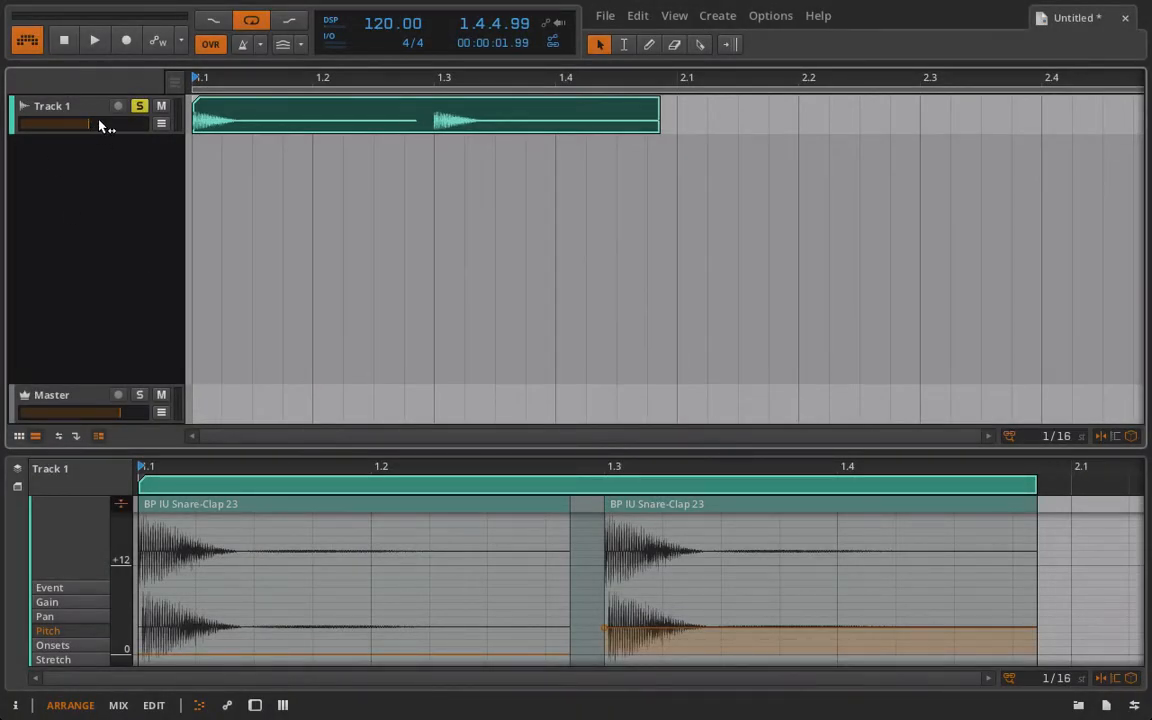
Bounce the snare clip pre-fader to a new Audio 2 track.
{"action": "right_click", "coordinate": [318, 120]}
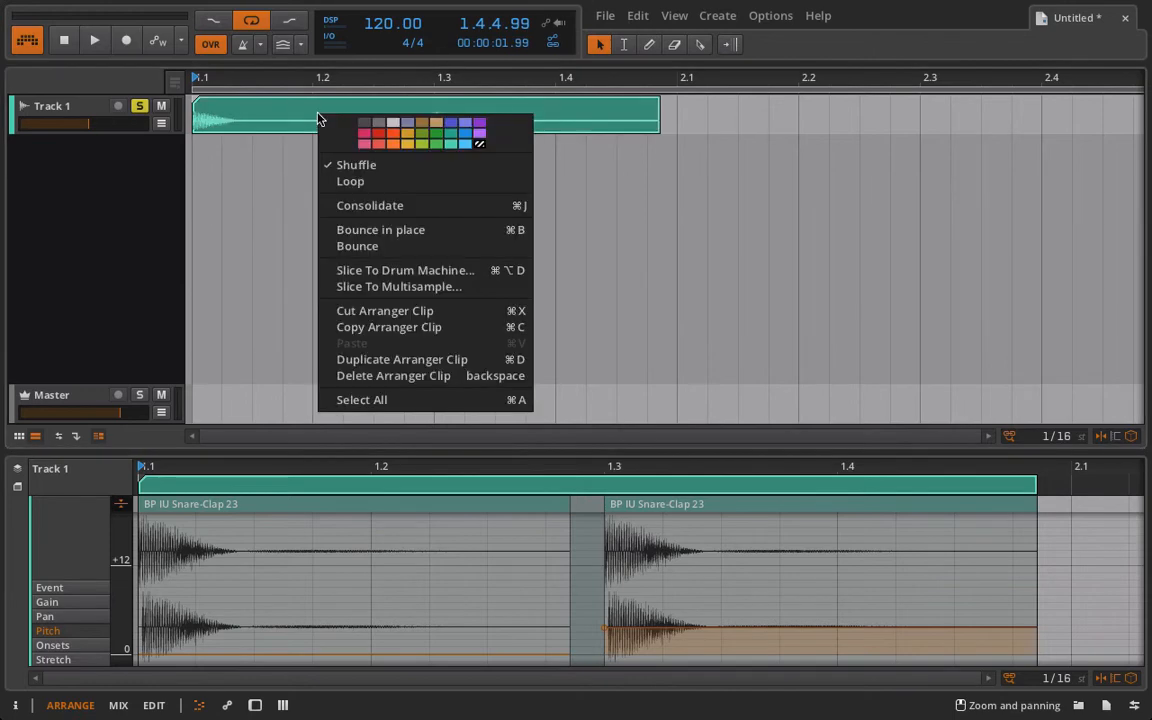
{"action": "left_click", "coordinate": [357, 245]}
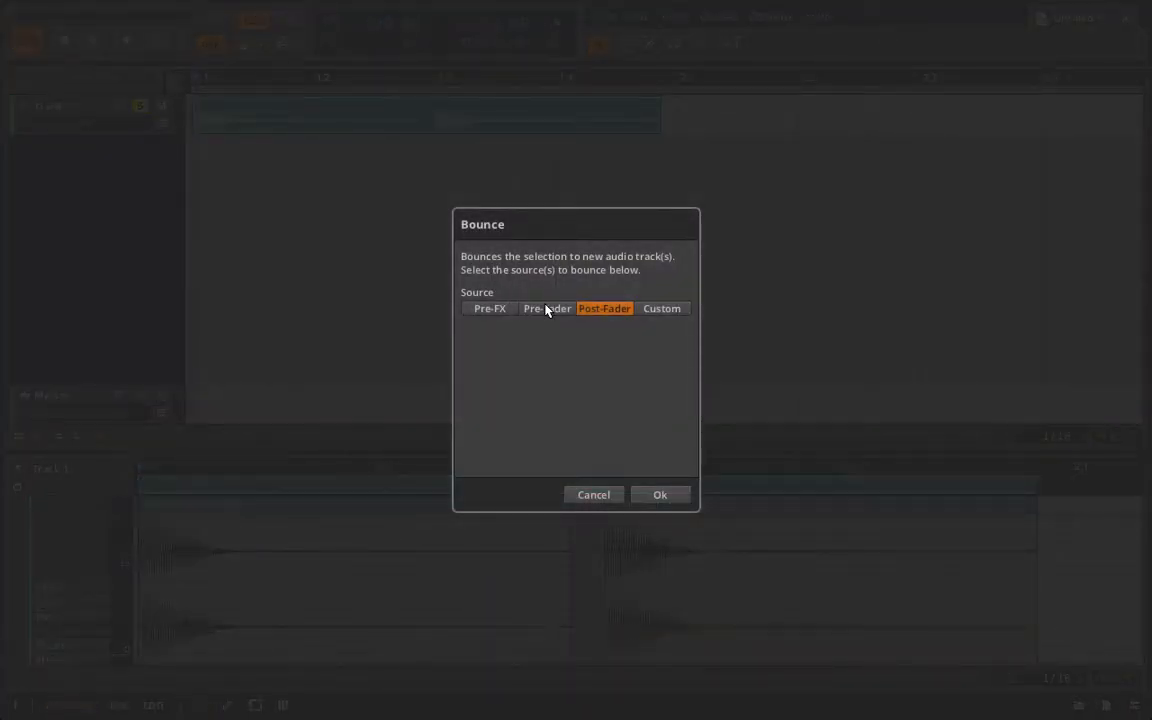
{"action": "left_click", "coordinate": [547, 308]}
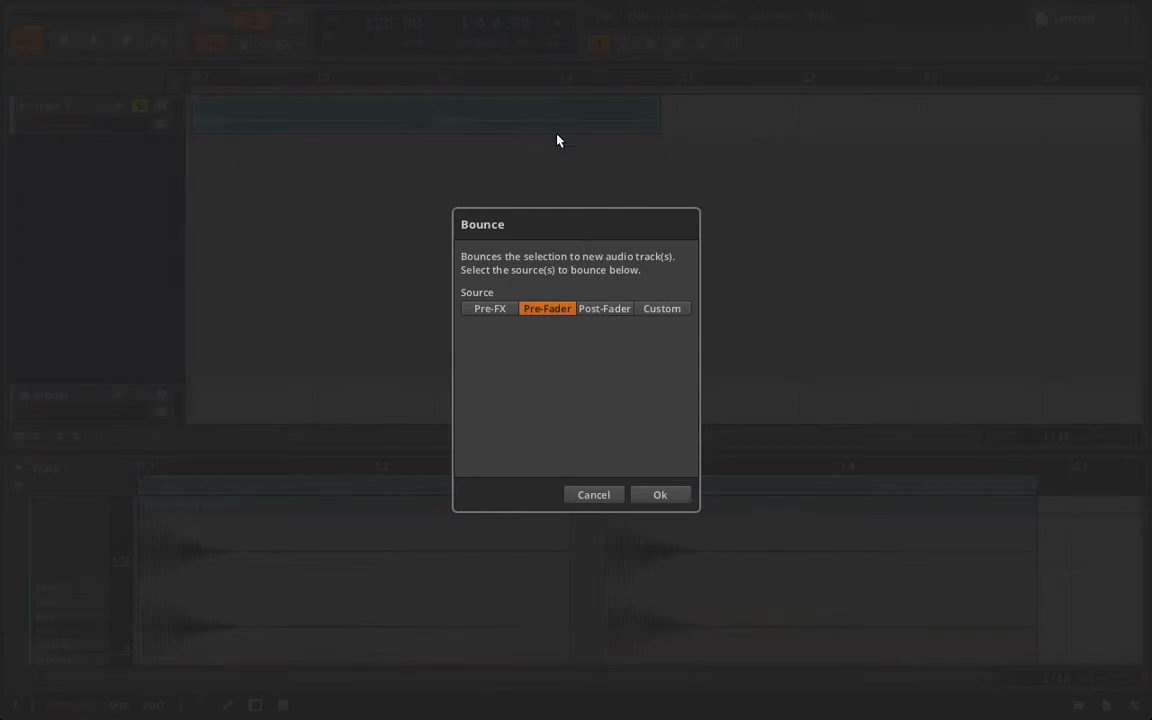
{"action": "left_click", "coordinate": [660, 494]}
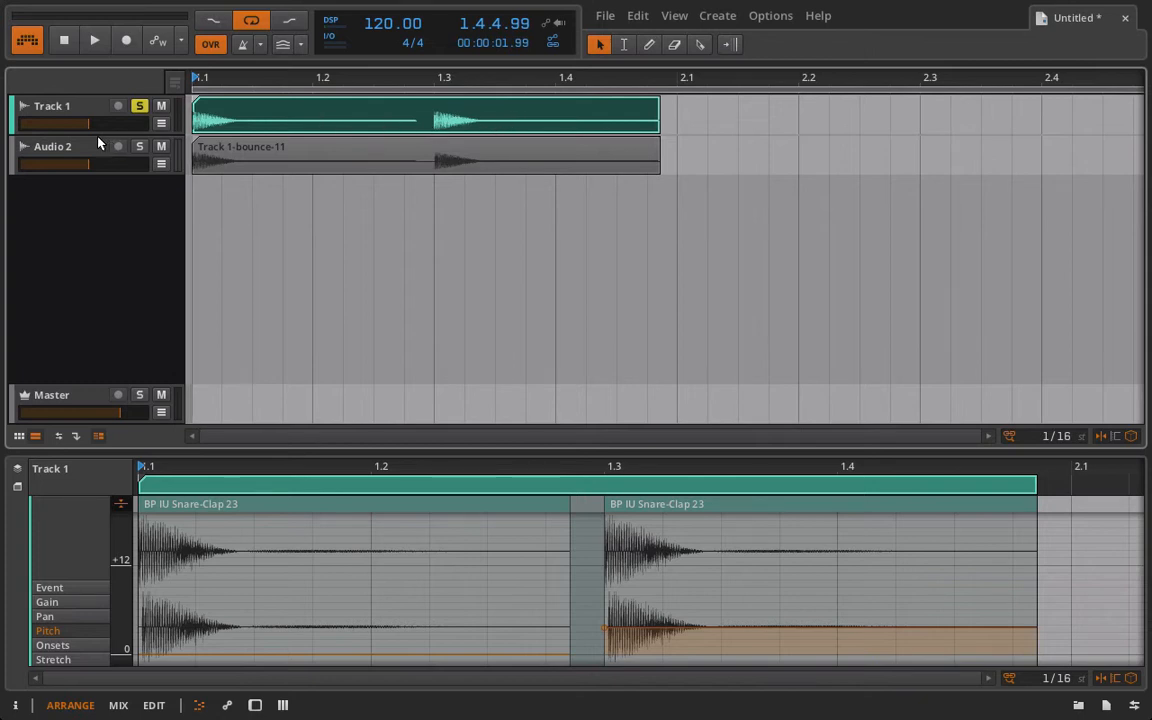
{"action": "mouse_move", "coordinate": [88, 133]}
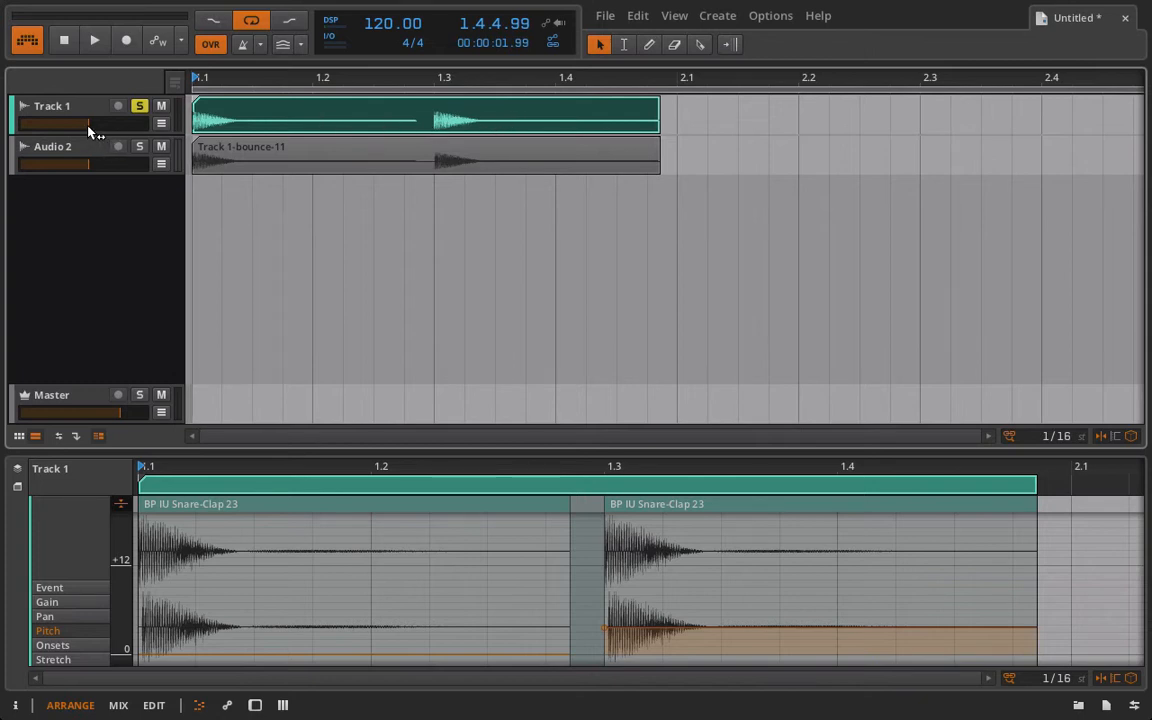
Bounce the snare clip post-fader to a new Audio 3 track.
{"action": "right_click", "coordinate": [240, 115]}
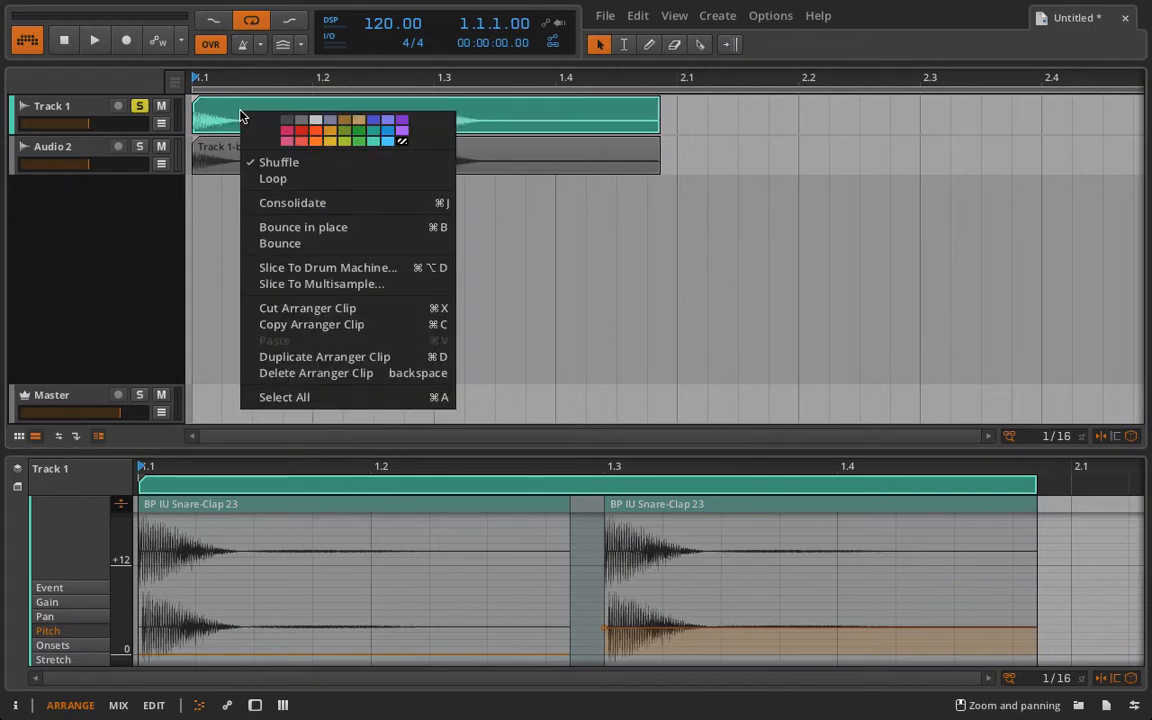
{"action": "left_click", "coordinate": [303, 226]}
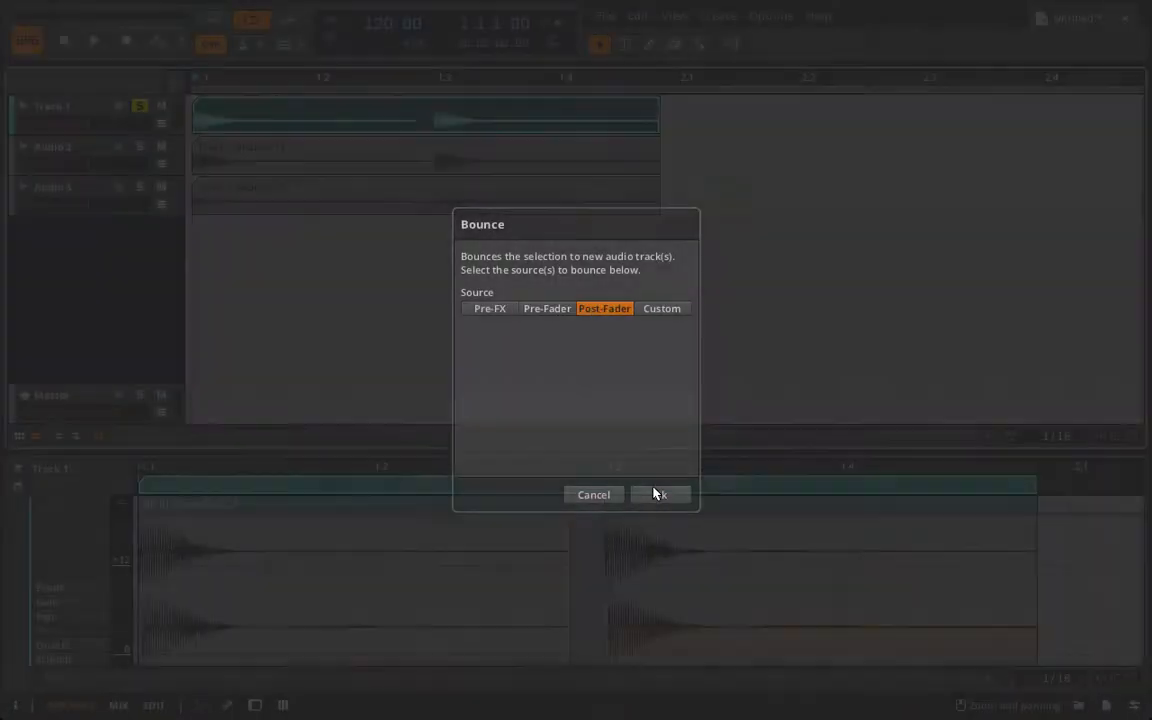
{"action": "left_click", "coordinate": [660, 494]}
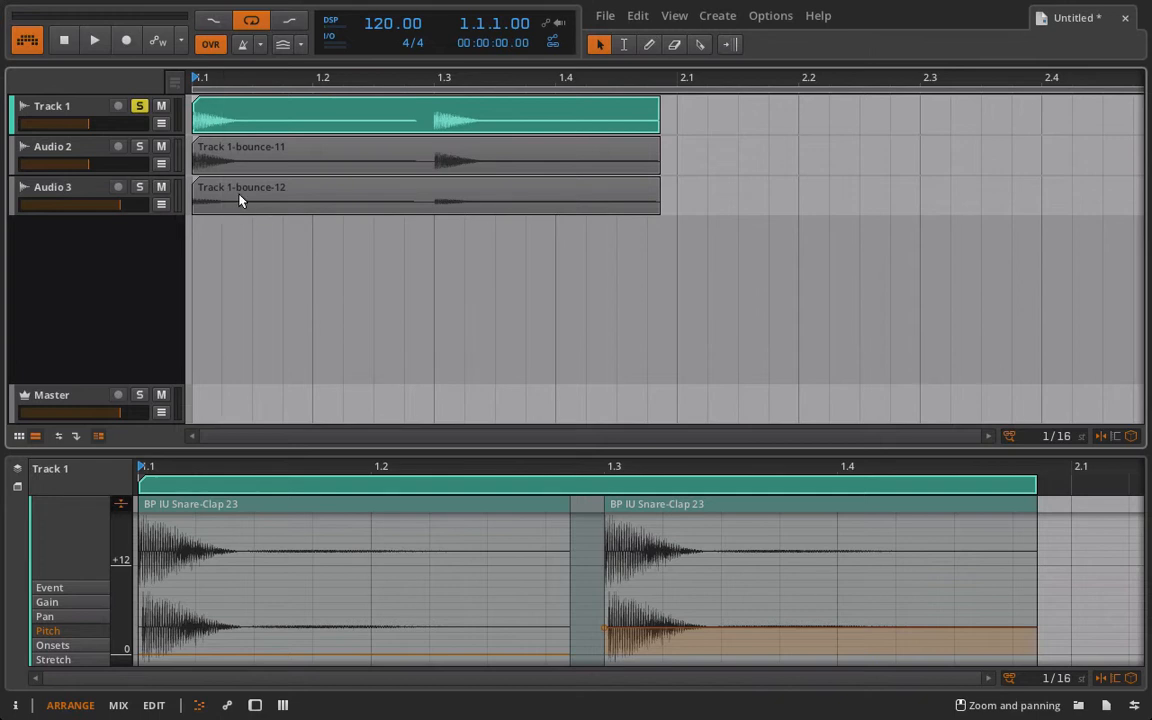
{"action": "left_click", "coordinate": [240, 195]}
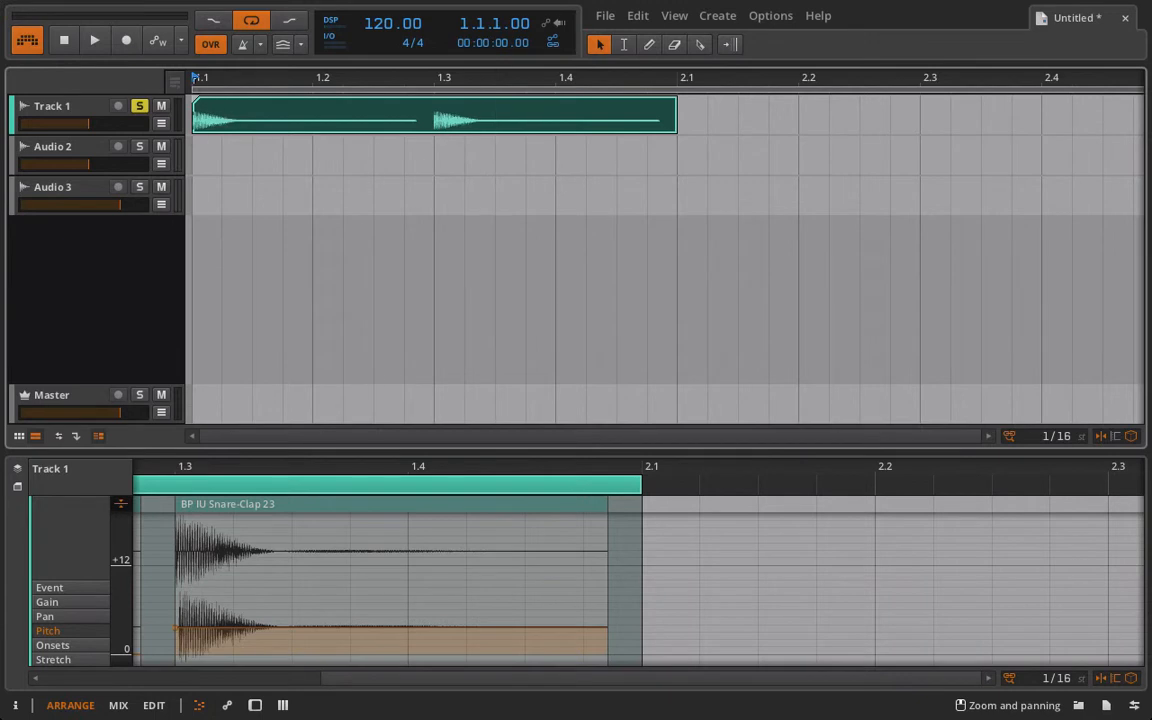
{"action": "mouse_move", "coordinate": [547, 114]}
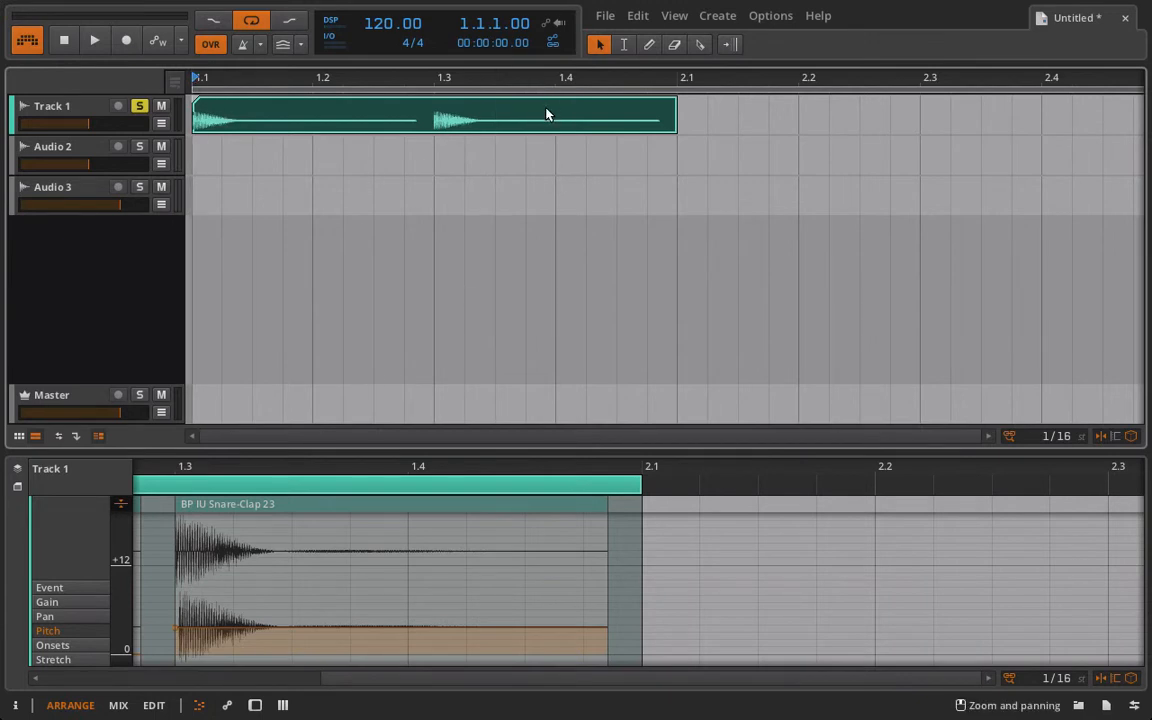
{"action": "mouse_move", "coordinate": [714, 97]}
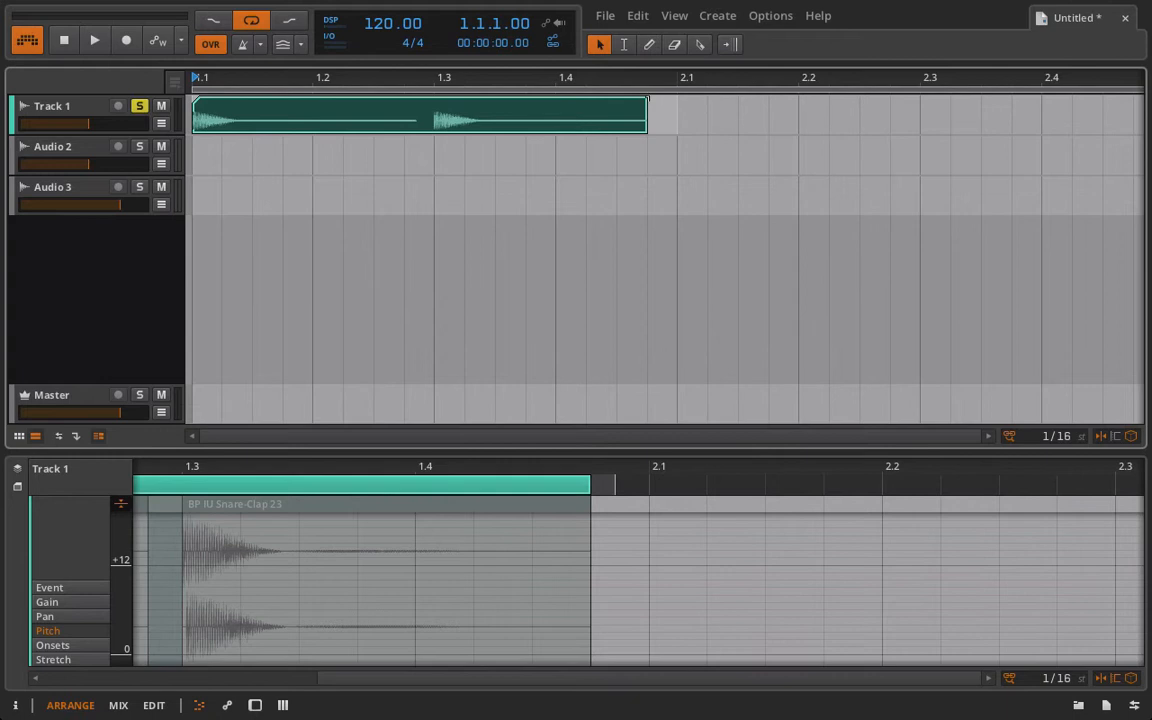
Extend the snare clip to bar 2 and bounce it post-fader as 'Track 1-bounce-13'.
{"action": "left_click_drag", "start_coordinate": [647, 114], "coordinate": [675, 114]}
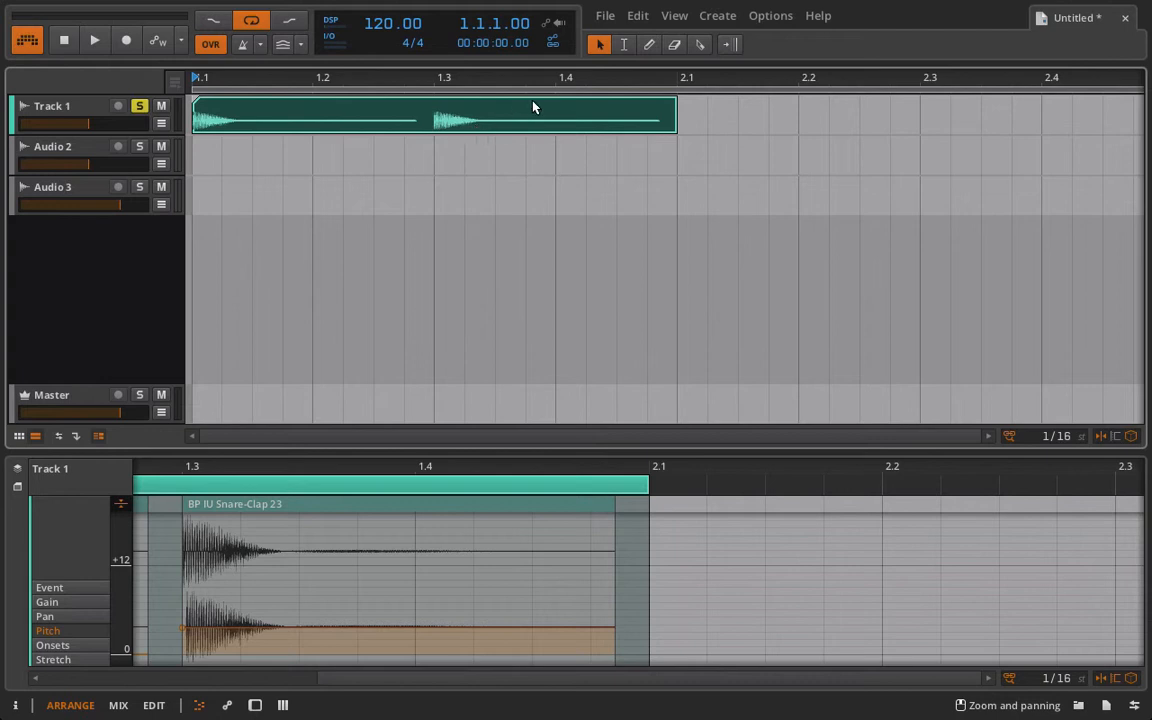
{"action": "mouse_move", "coordinate": [603, 132]}
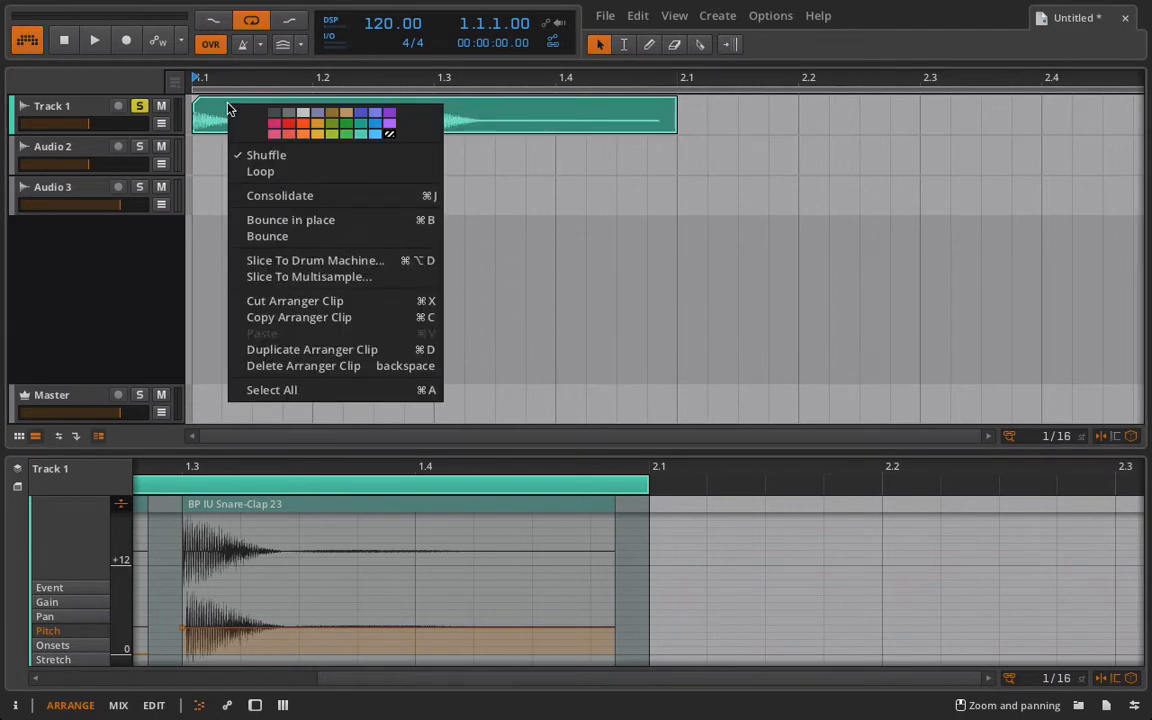
{"action": "mouse_move", "coordinate": [267, 236]}
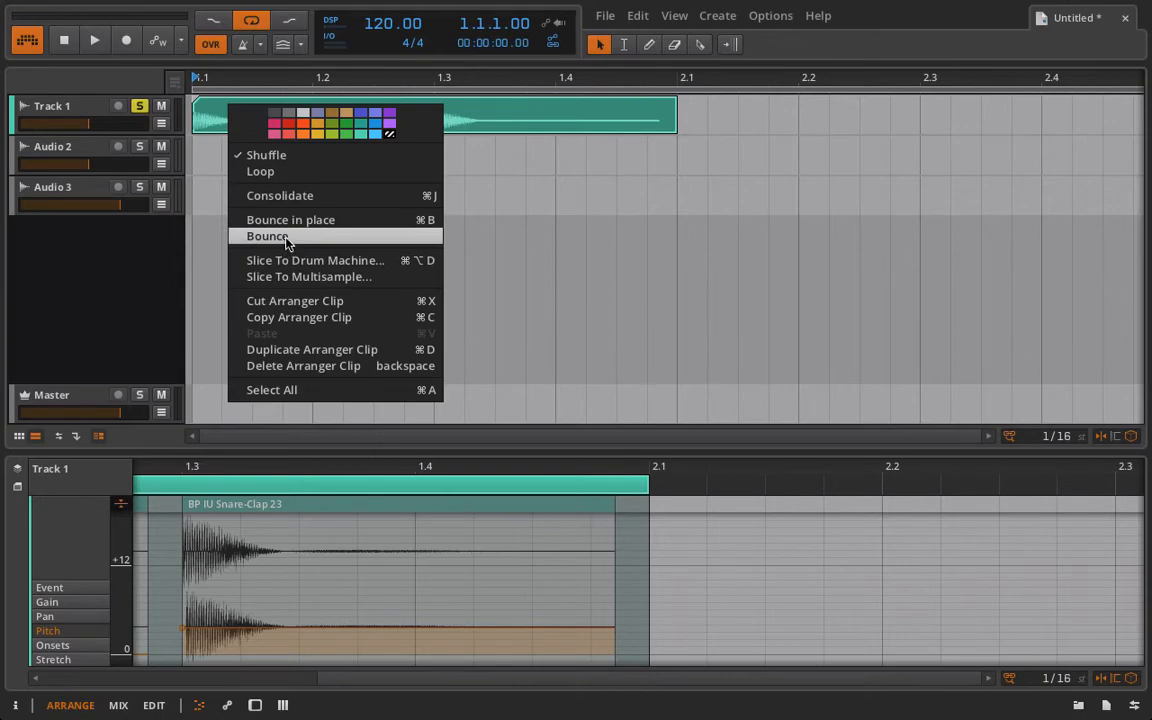
{"action": "left_click", "coordinate": [267, 236]}
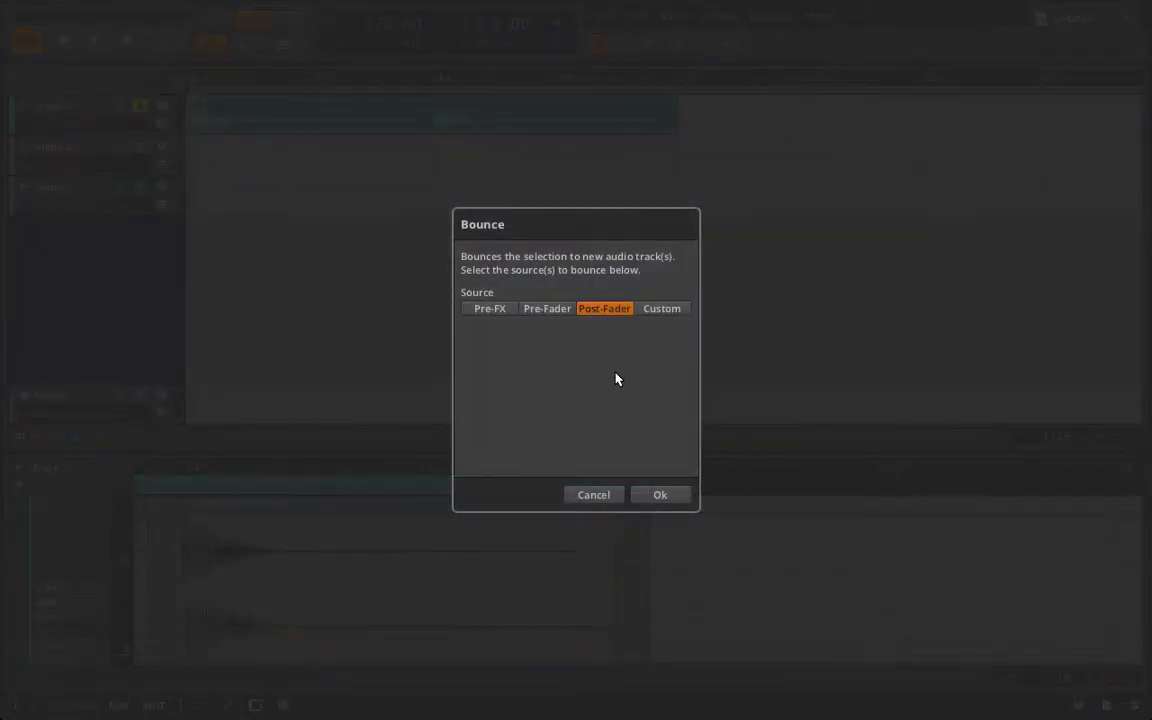
{"action": "left_click", "coordinate": [660, 494]}
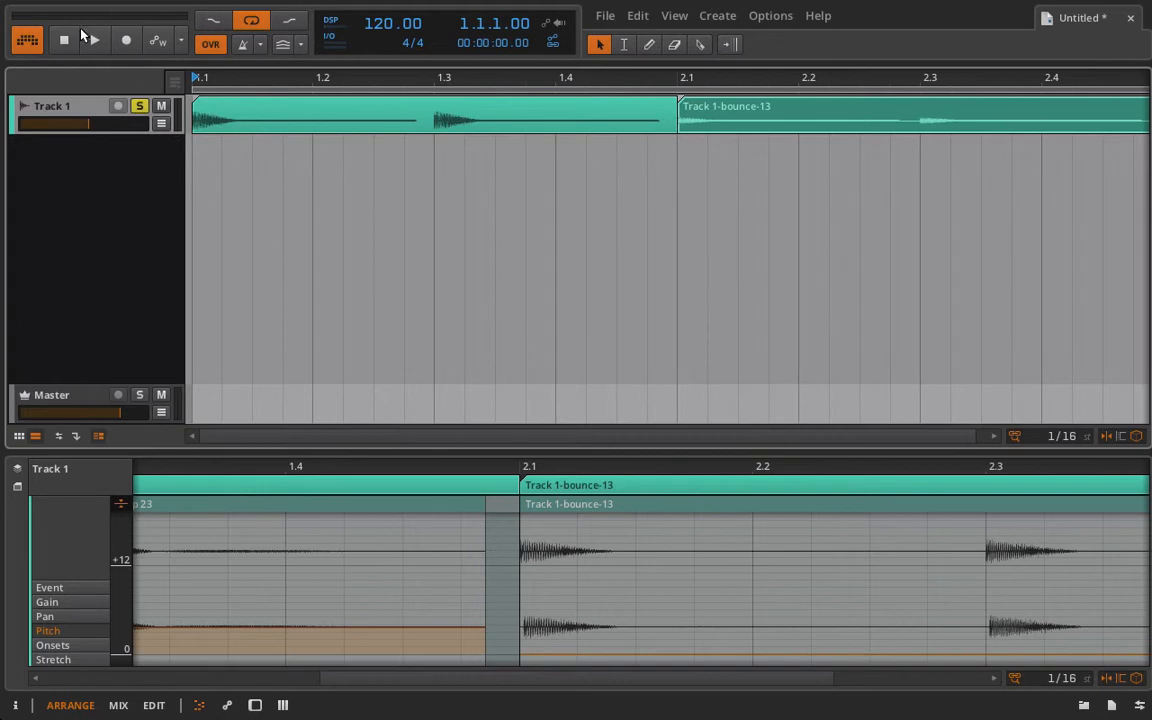
Play Track 1 to audition the bounced tail after the snare clip, then stop.
{"action": "left_click", "coordinate": [93, 44]}
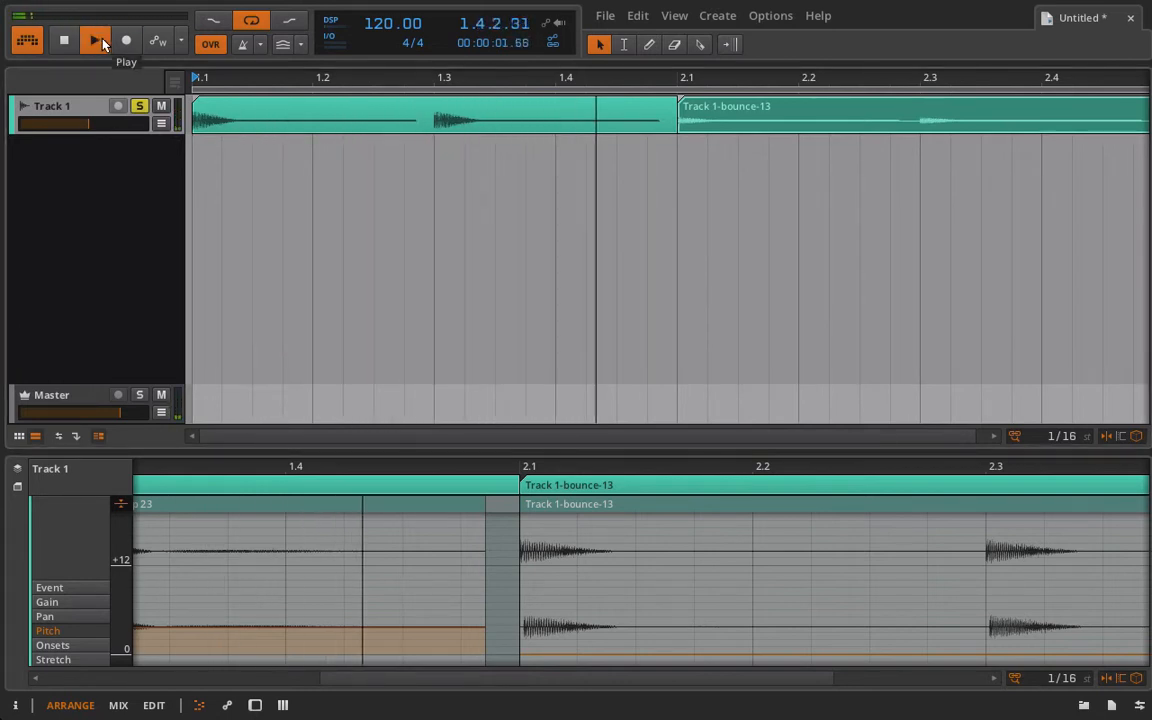
{"action": "left_click", "coordinate": [94, 40]}
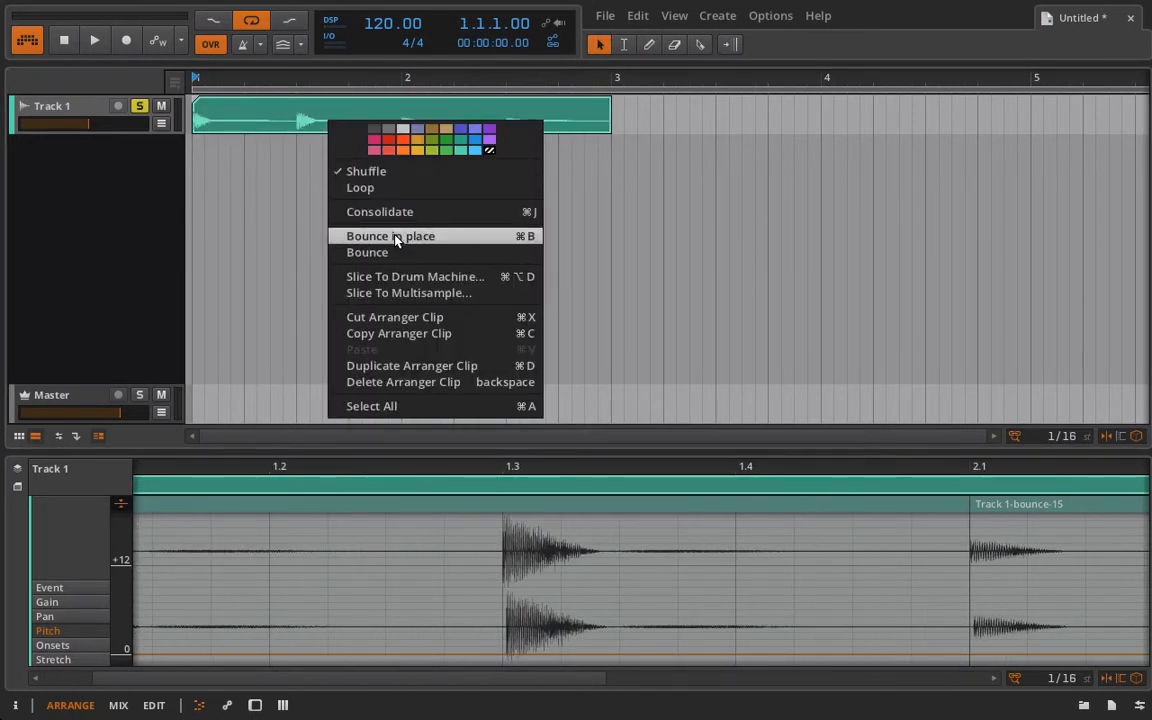
Bounce the snare clip and its tail in place into one 'Track 1-bounce-16' clip.
{"action": "left_click", "coordinate": [388, 235]}
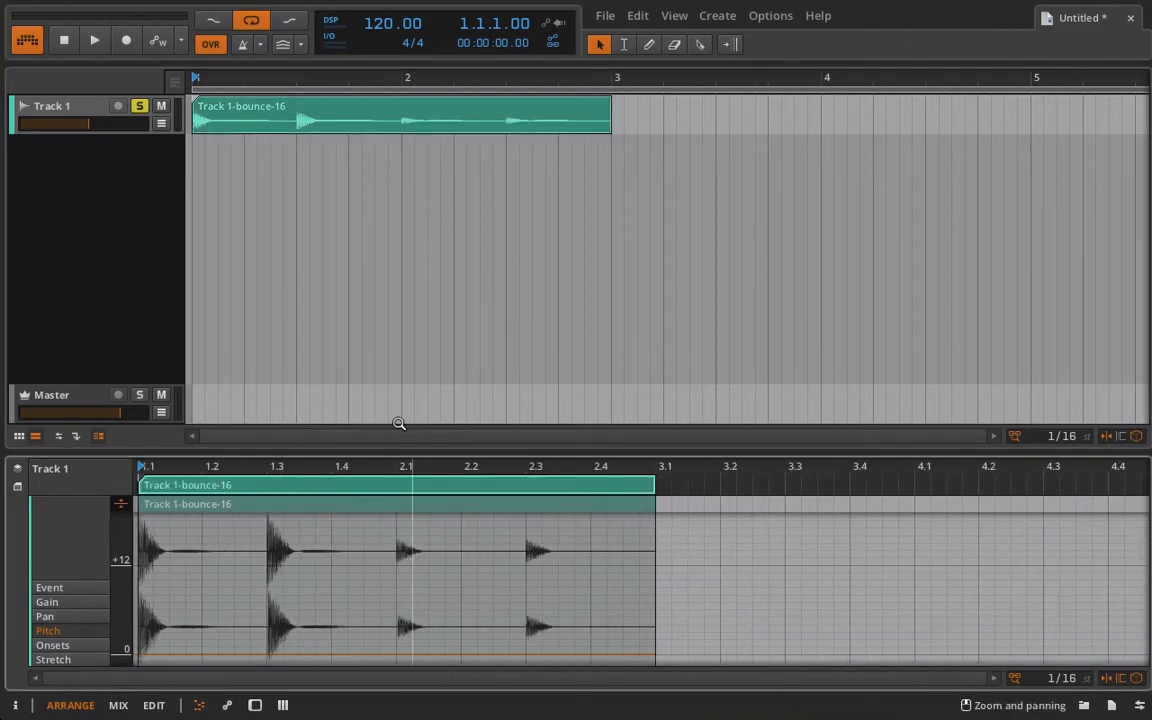
{"action": "left_click", "coordinate": [94, 40]}
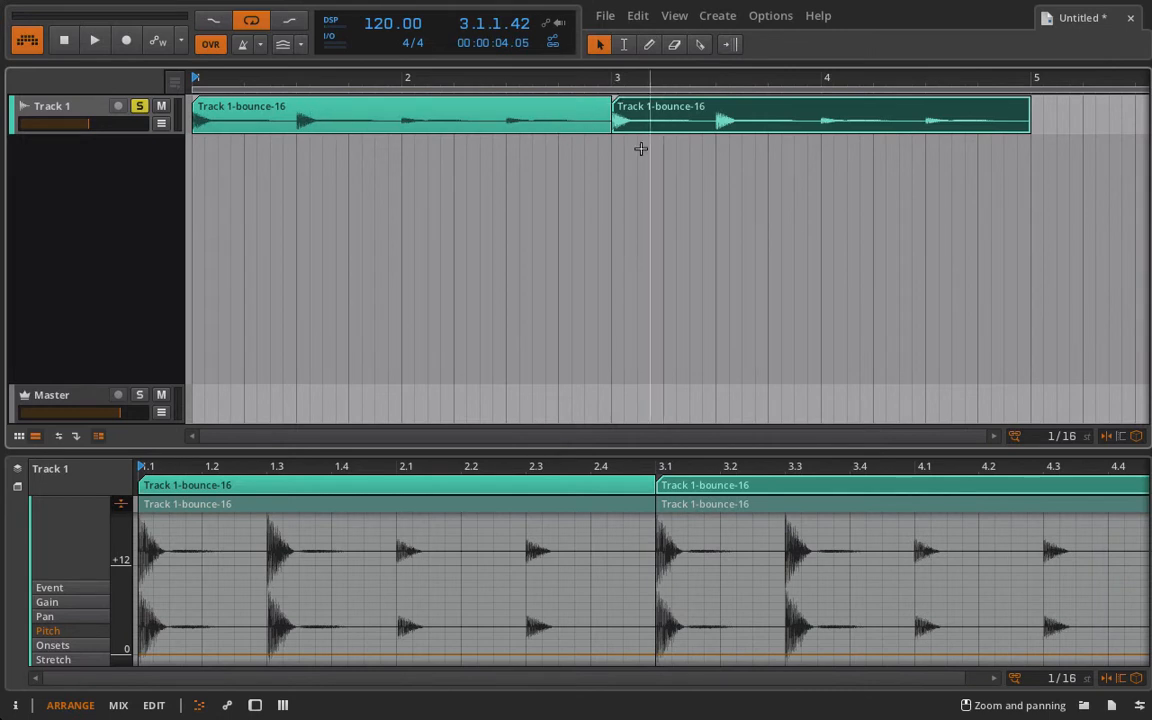
{"action": "mouse_move", "coordinate": [680, 118]}
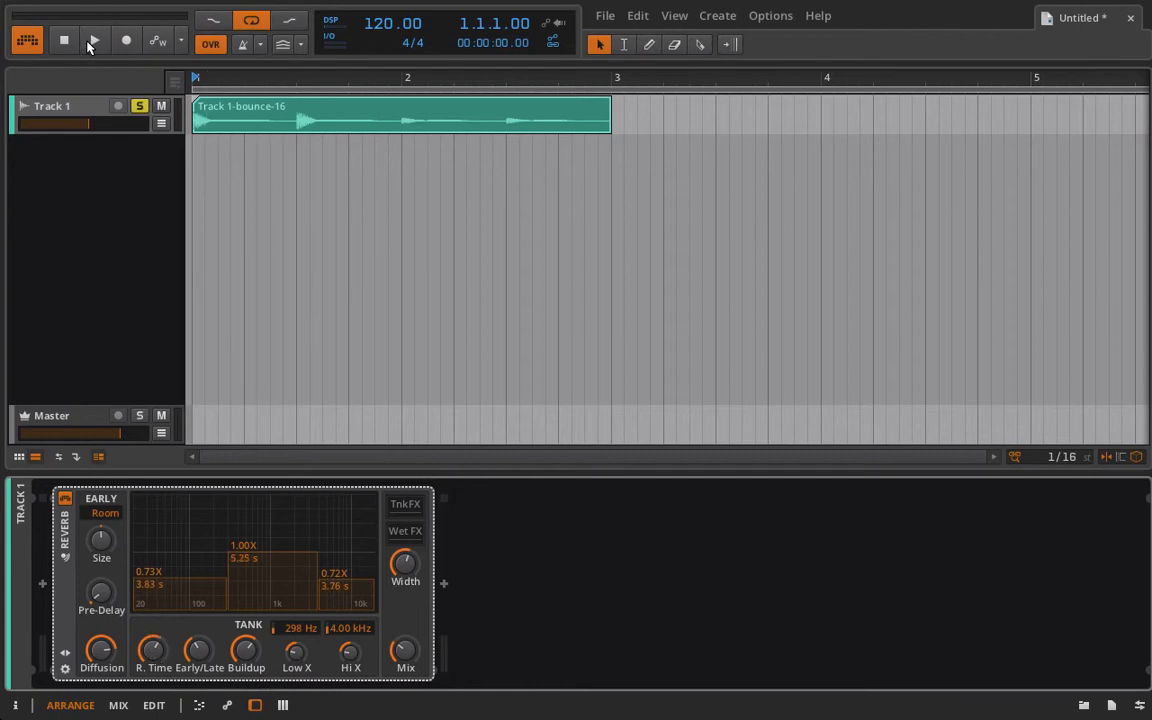
{"action": "left_click", "coordinate": [91, 44]}
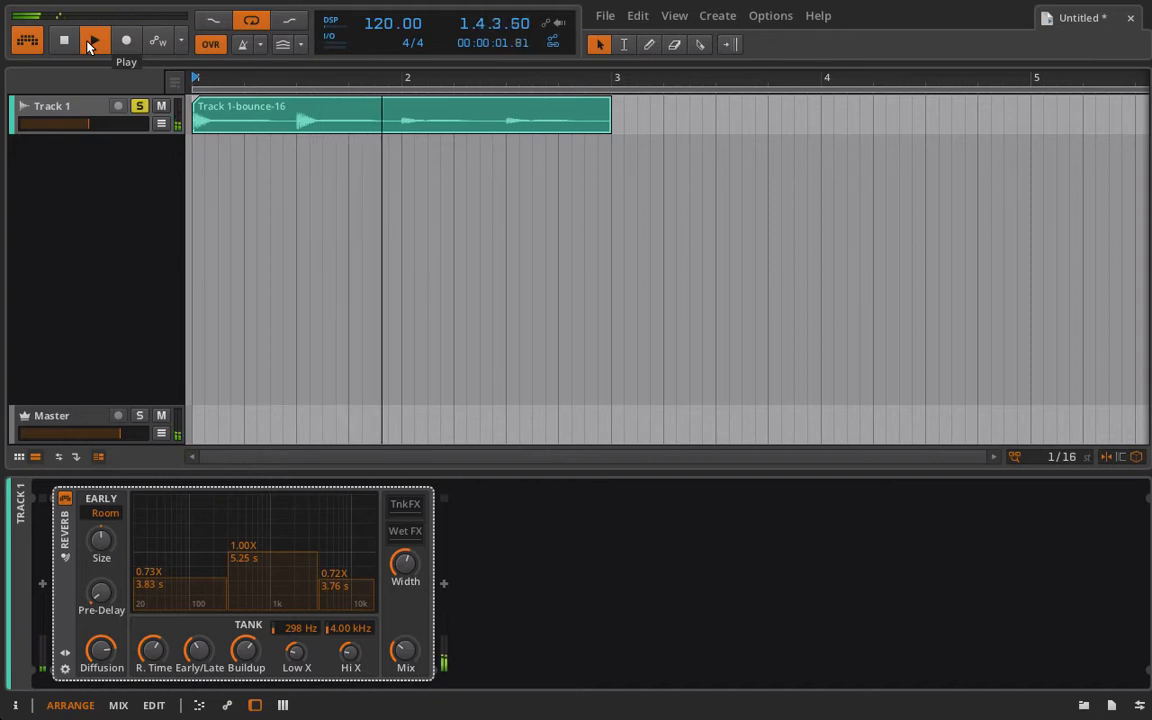
{"action": "left_click", "coordinate": [91, 41]}
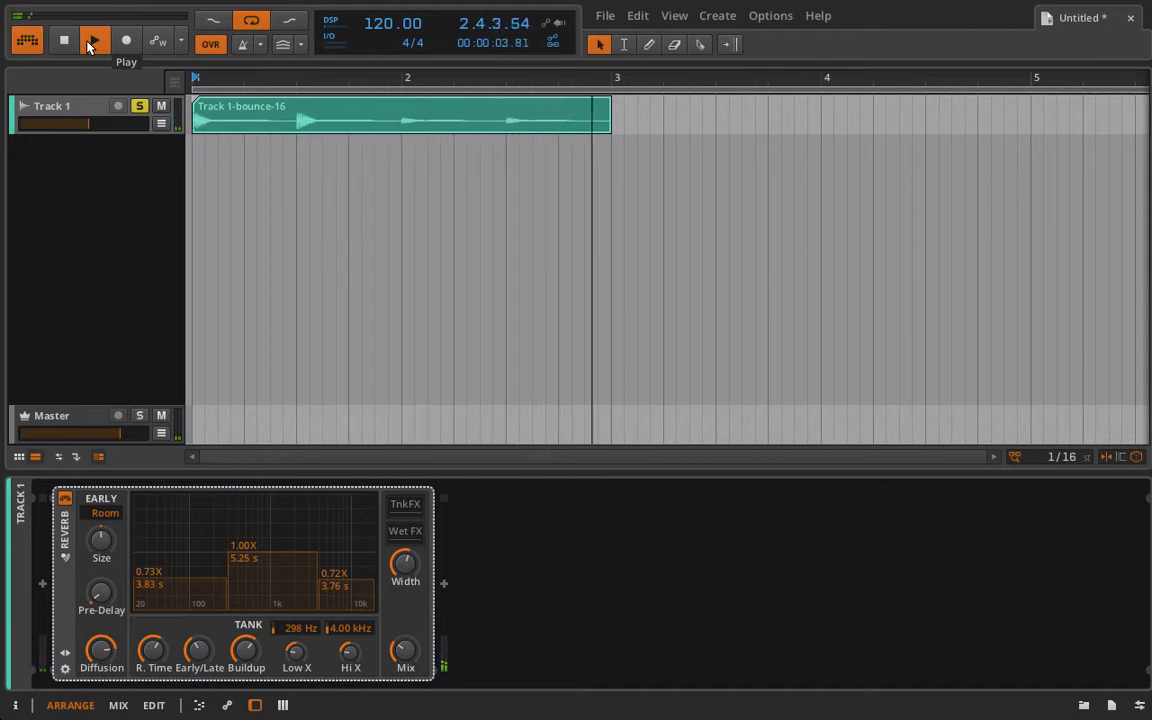
{"action": "left_click", "coordinate": [93, 40]}
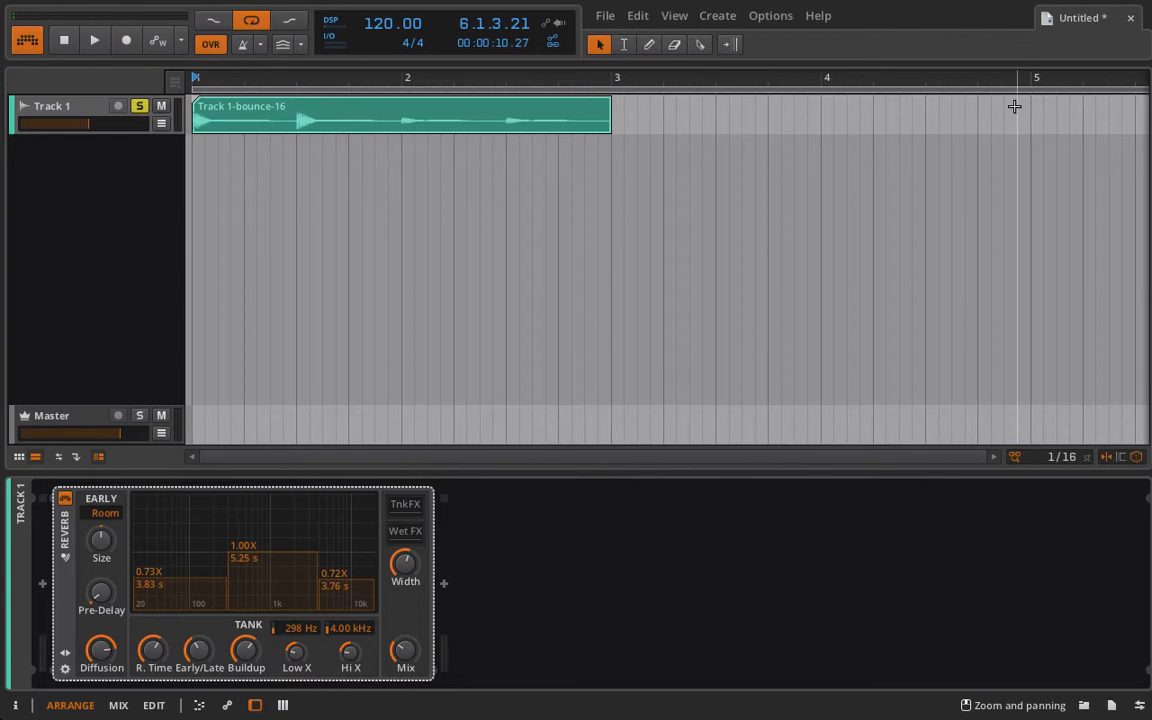
{"action": "left_click_drag", "start_coordinate": [610, 120], "coordinate": [648, 120]}
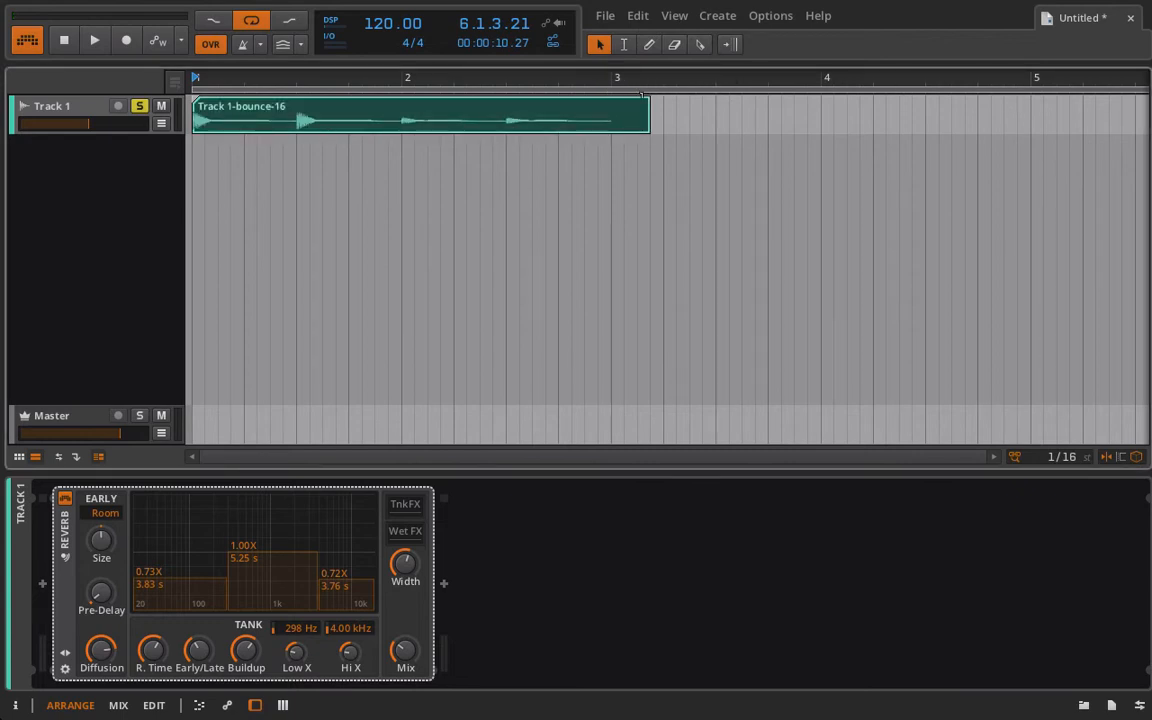
{"action": "left_click_drag", "start_coordinate": [645, 115], "coordinate": [740, 115]}
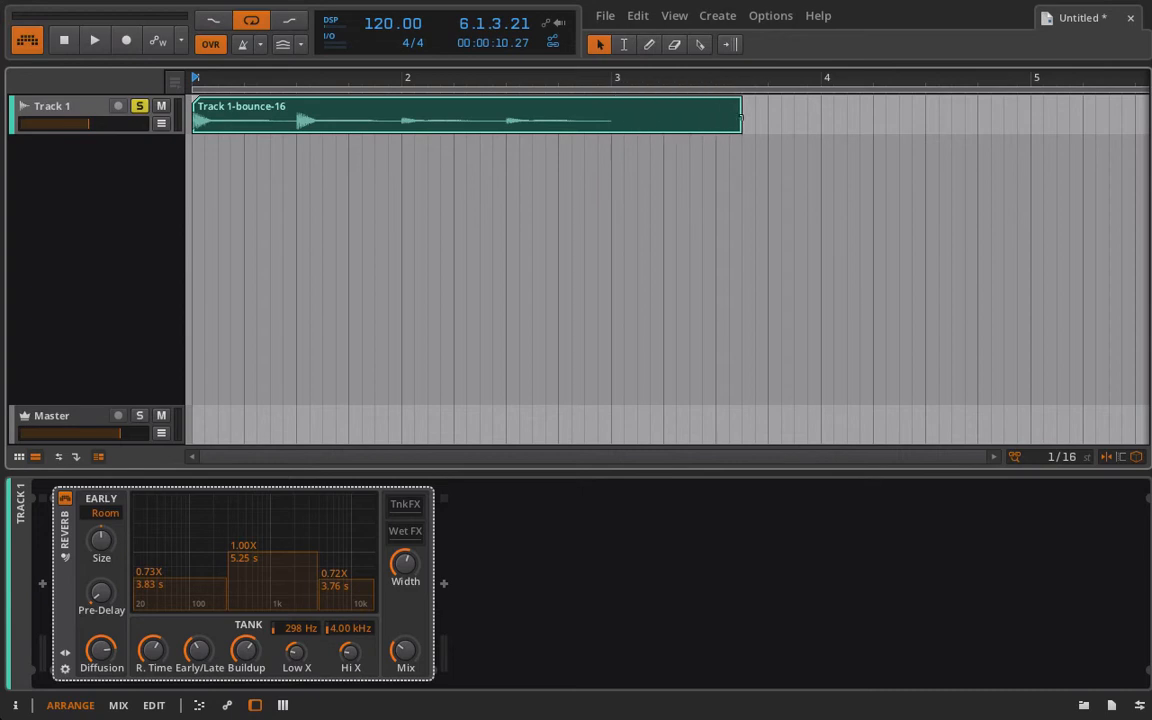
{"action": "left_click_drag", "start_coordinate": [740, 115], "coordinate": [1025, 115]}
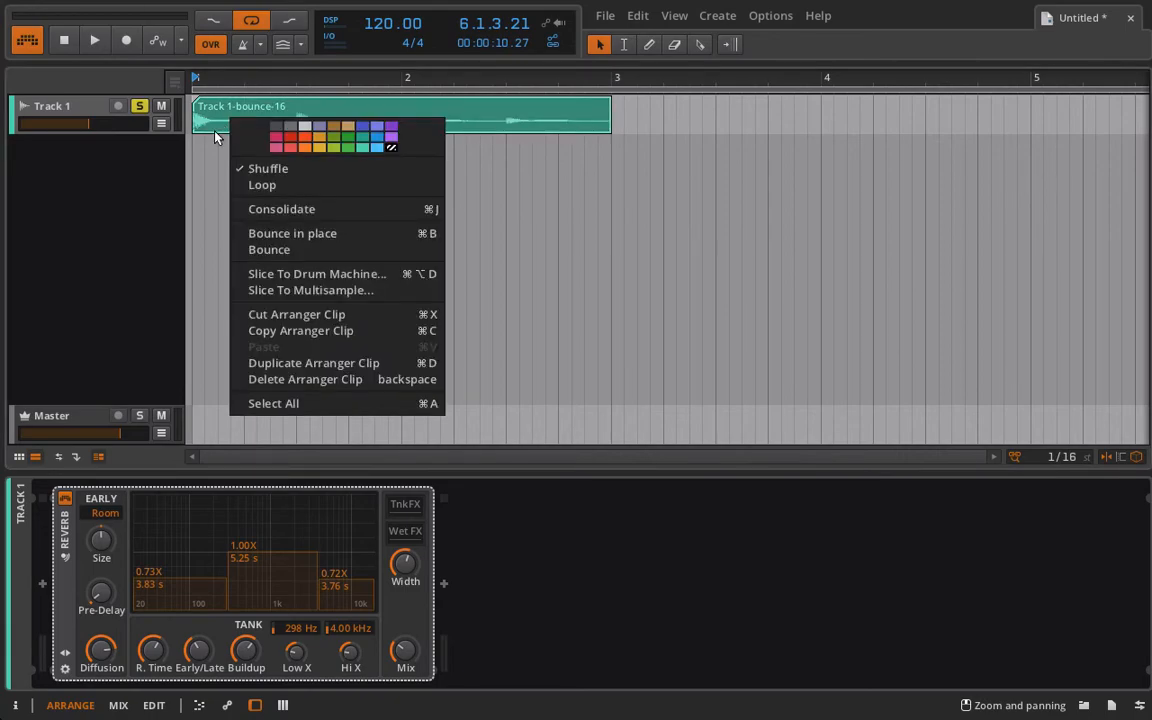
Bounce the two-bar clip post-fader to Audio 2, solo it, and play it back.
{"action": "left_click", "coordinate": [269, 249]}
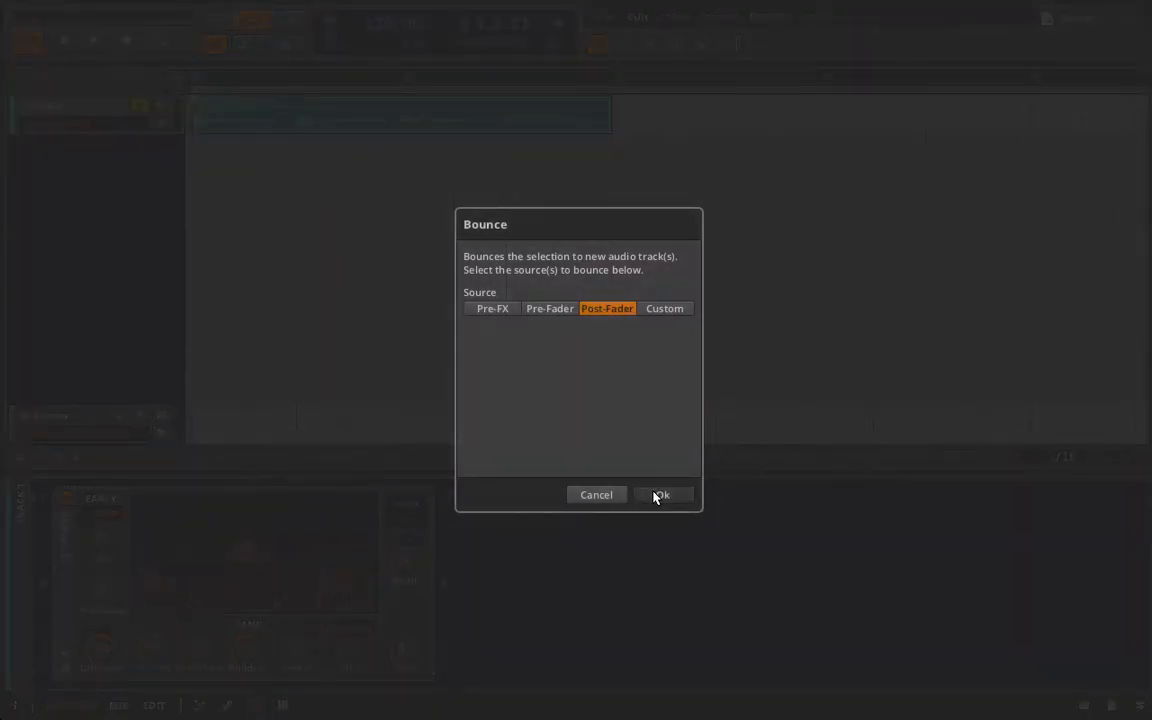
{"action": "left_click", "coordinate": [663, 494]}
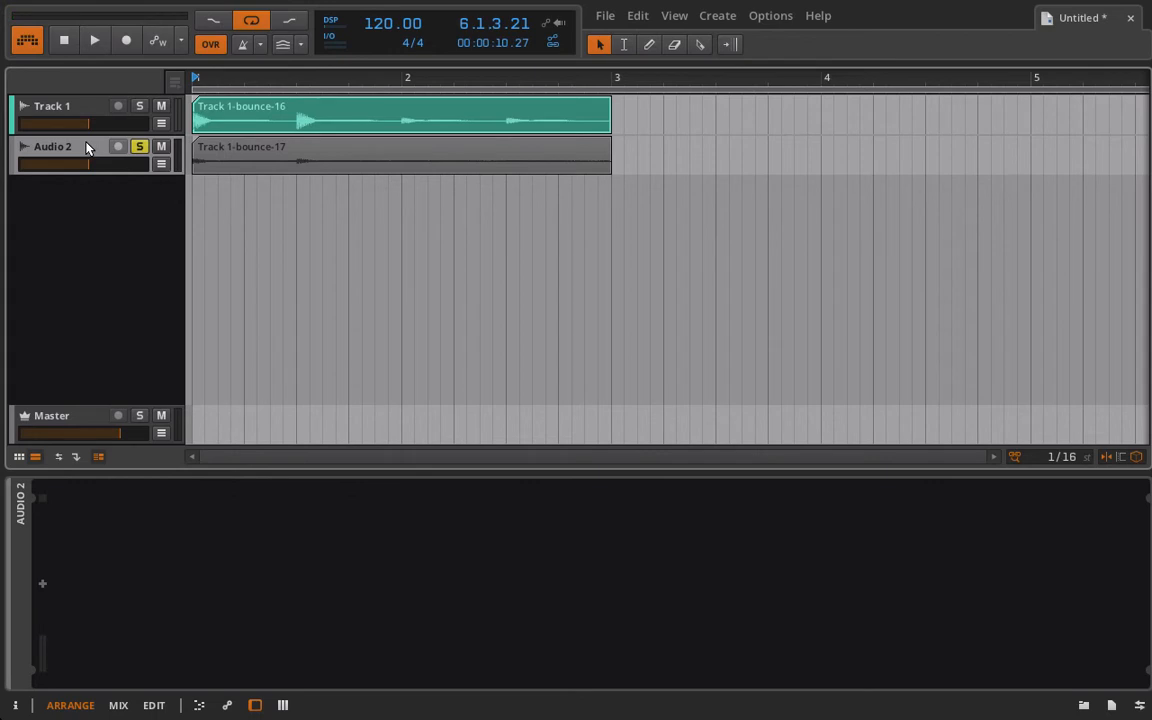
{"action": "left_click", "coordinate": [92, 47]}
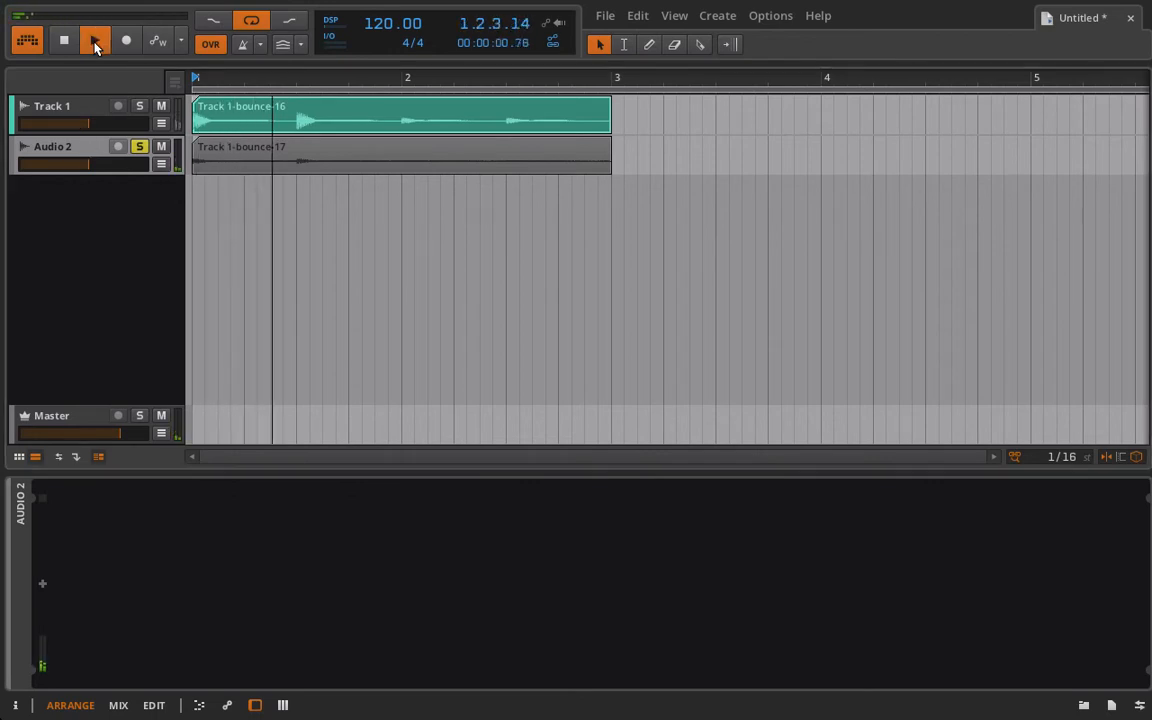
{"action": "left_click", "coordinate": [91, 43]}
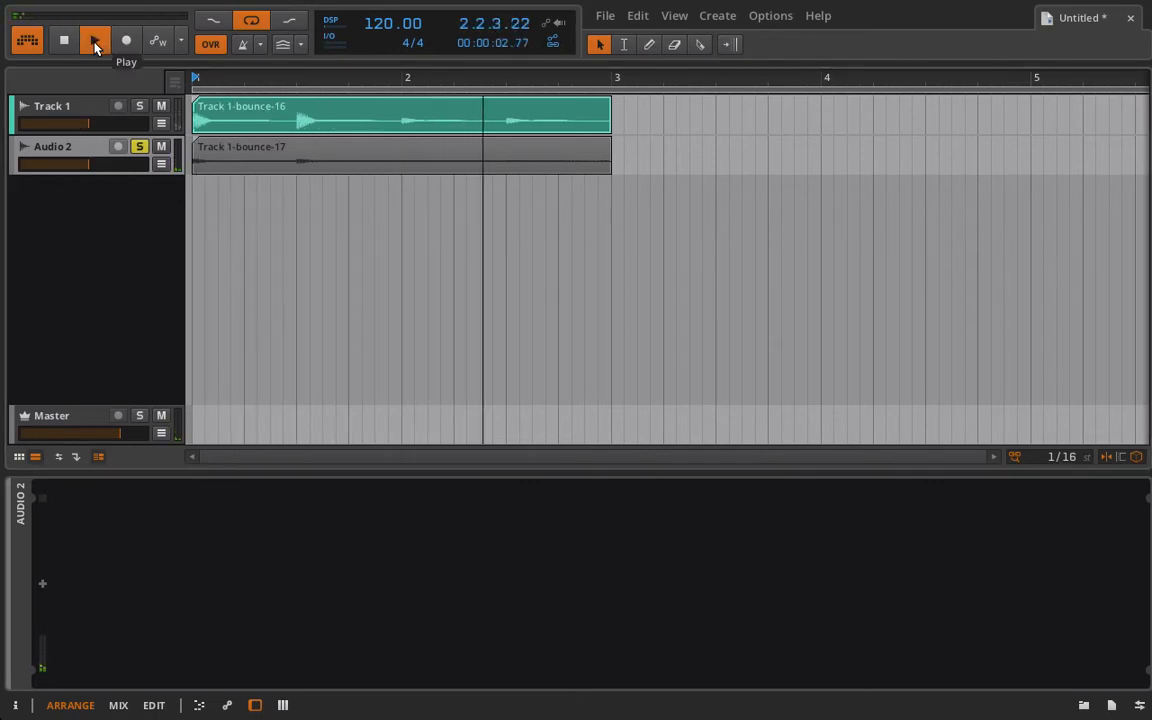
{"action": "left_click", "coordinate": [89, 40]}
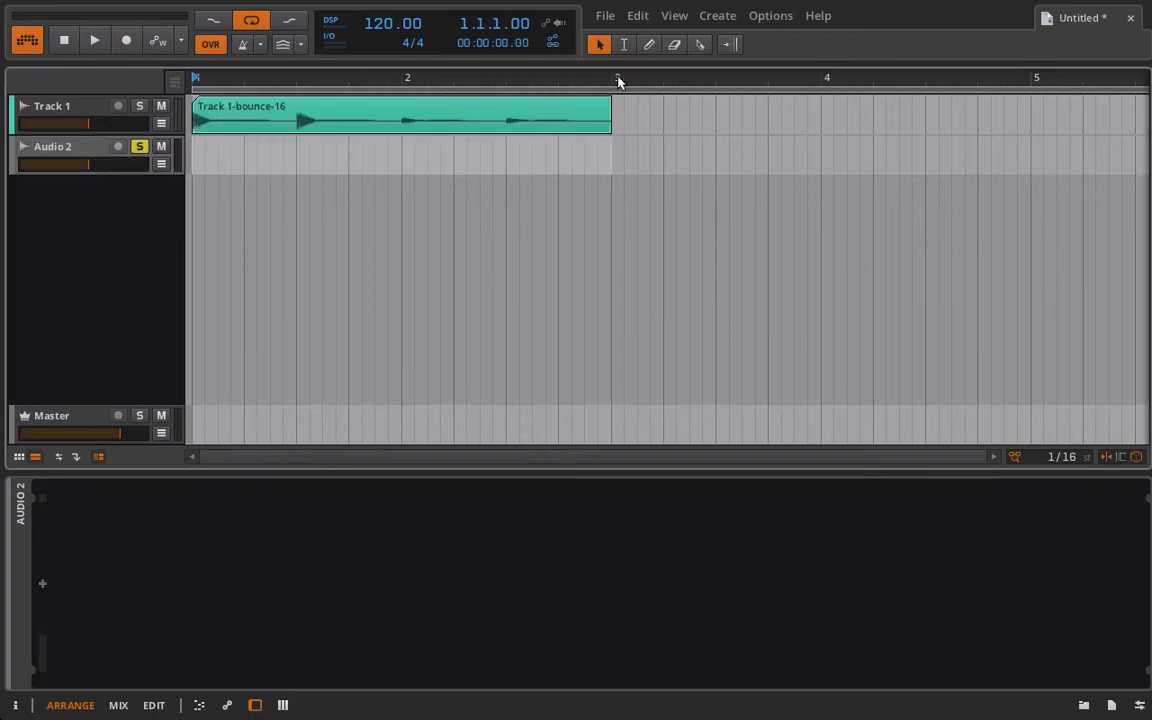
Extend the snare clip to bar 5, bounce it post-fader, and unsolo Audio 2.
{"action": "left_click_drag", "start_coordinate": [610, 115], "coordinate": [820, 115]}
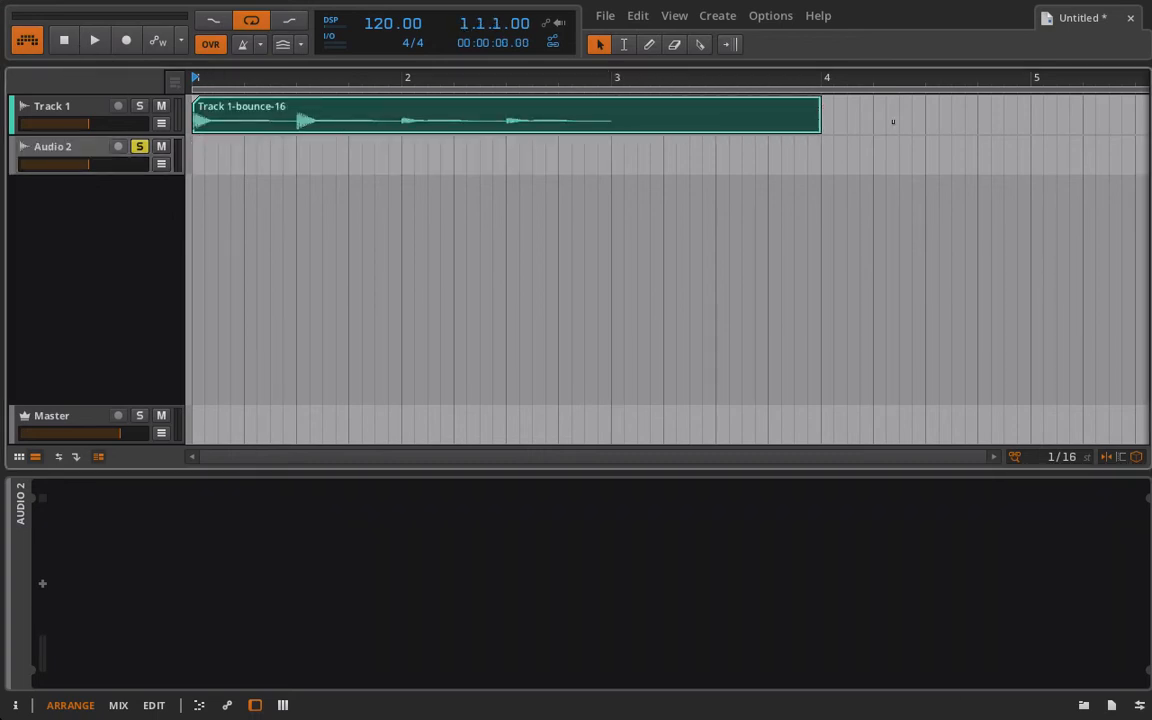
{"action": "right_click", "coordinate": [298, 124]}
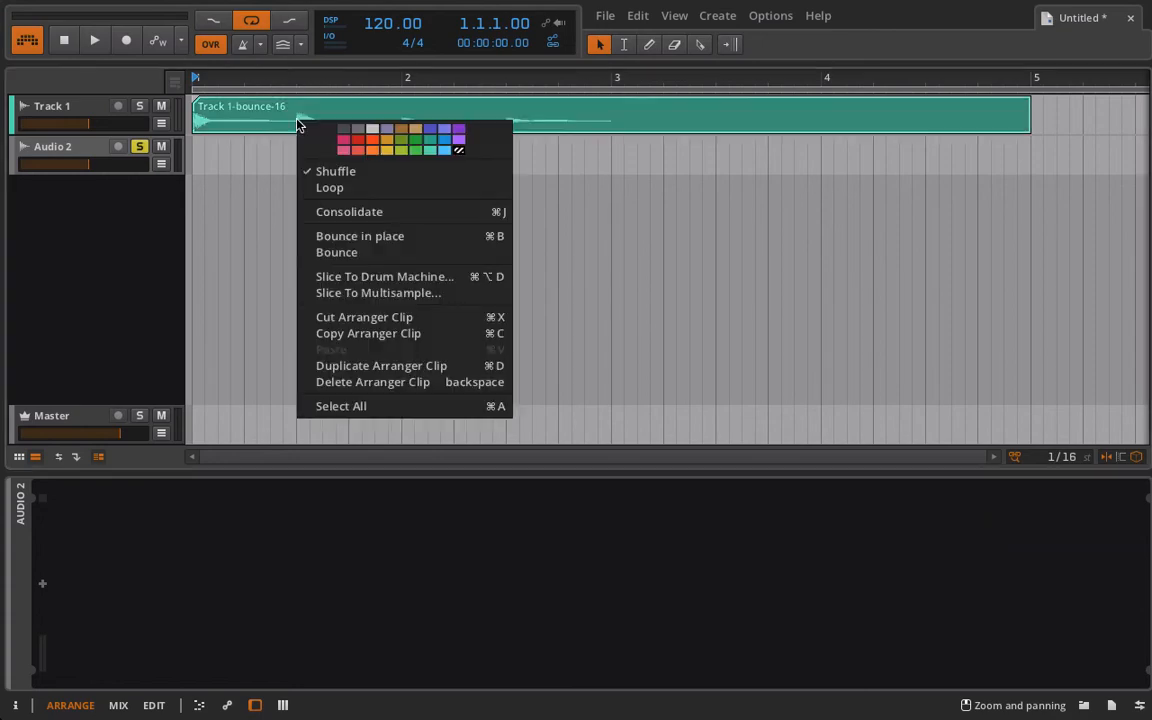
{"action": "left_click", "coordinate": [337, 252]}
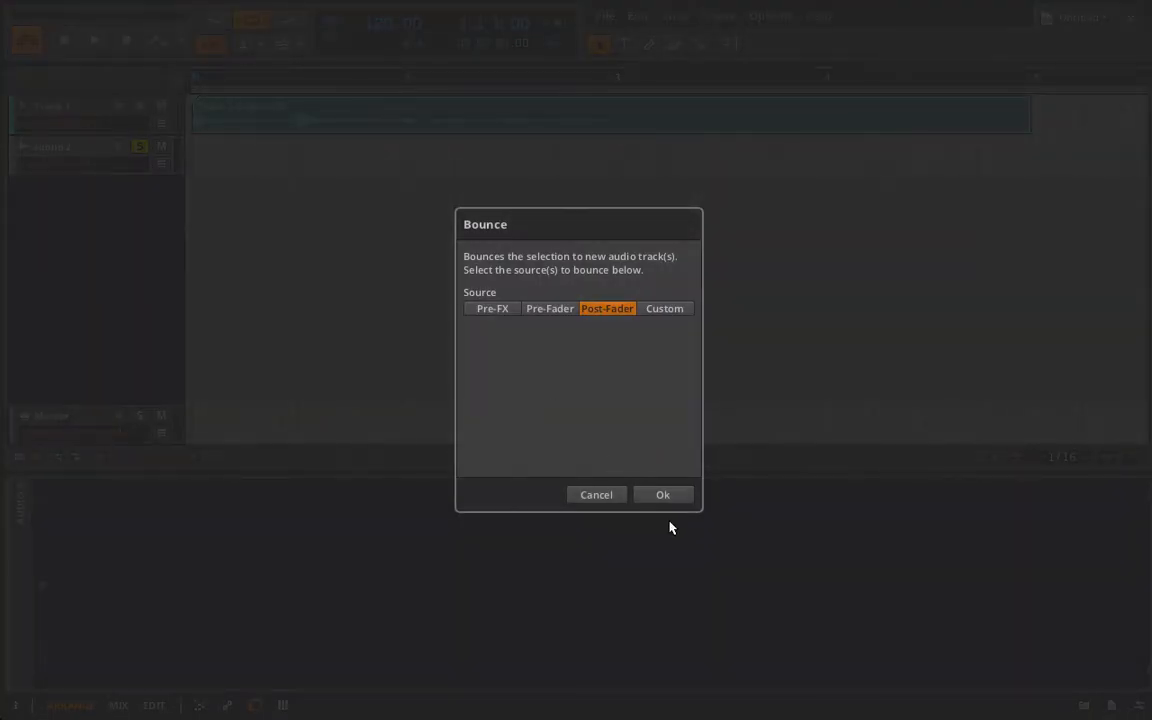
{"action": "left_click", "coordinate": [663, 494]}
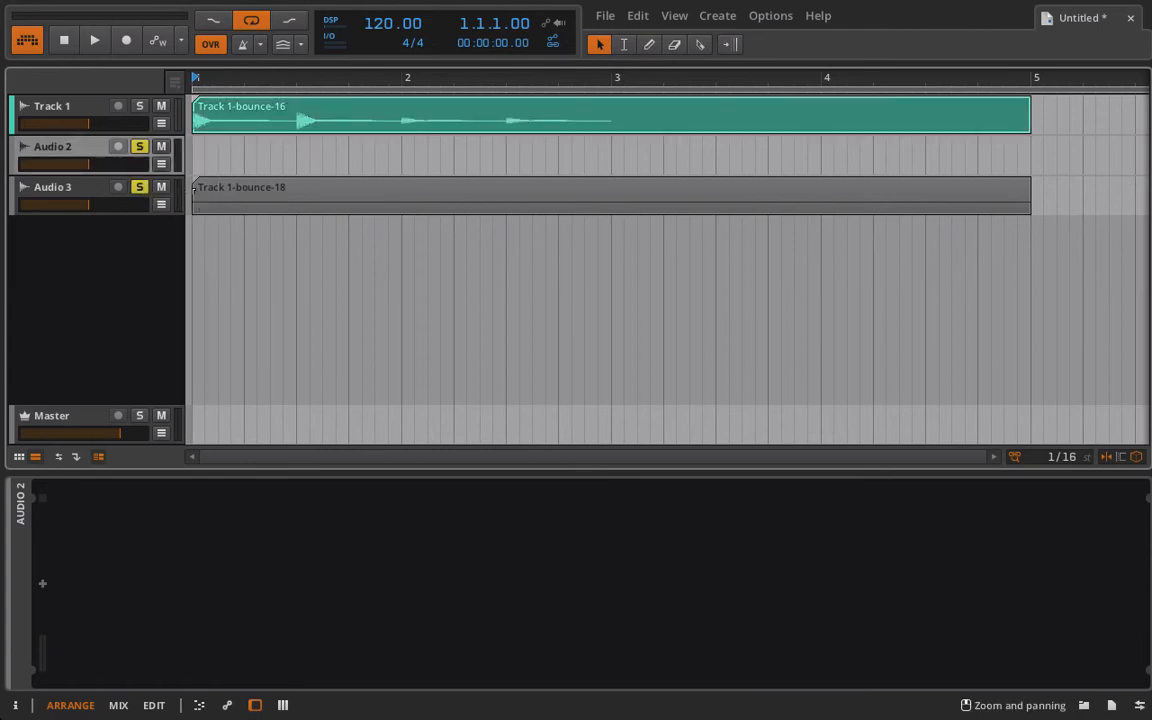
{"action": "left_click", "coordinate": [139, 187]}
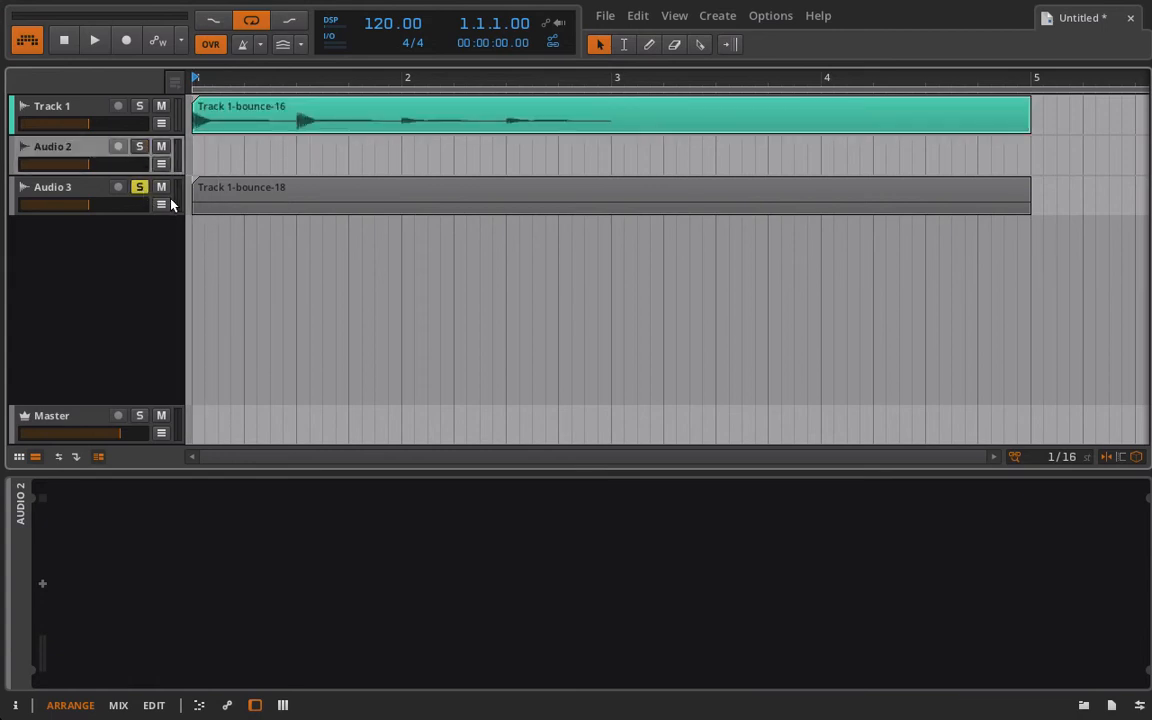
{"action": "left_click", "coordinate": [94, 40]}
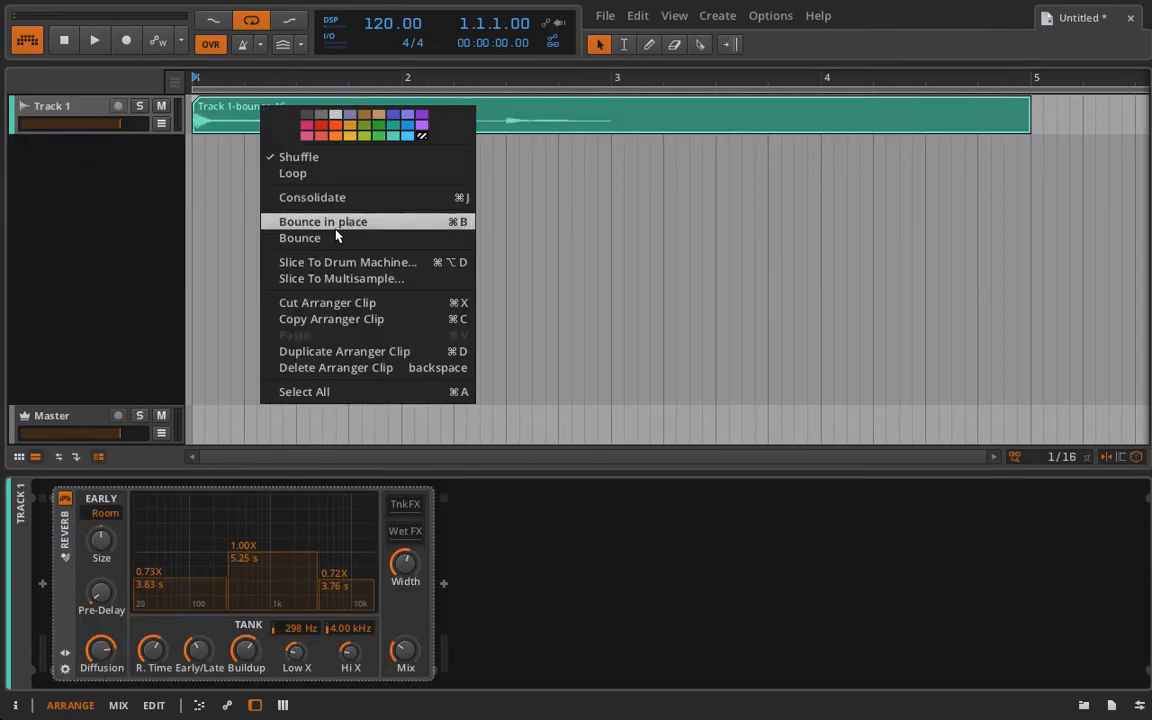
Bounce the bar-5 snare clip post-fader to Audio 2 as 'Track 1-bounce-19' and solo it.
{"action": "left_click", "coordinate": [300, 238]}
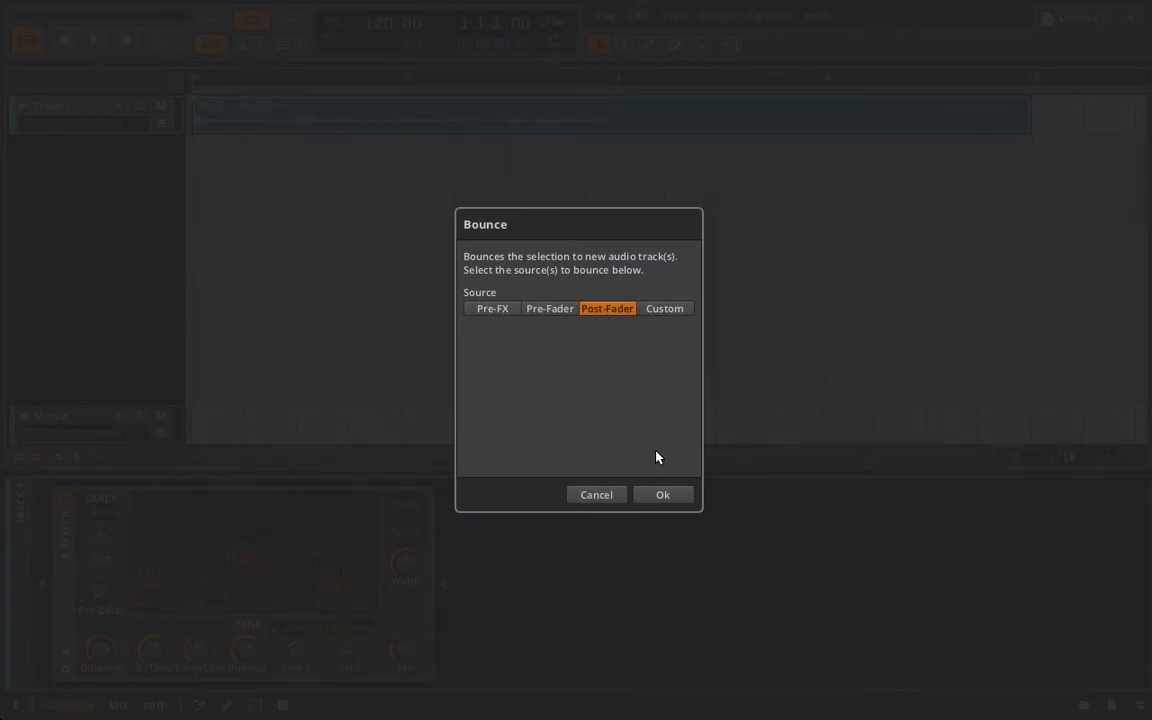
{"action": "left_click", "coordinate": [662, 494]}
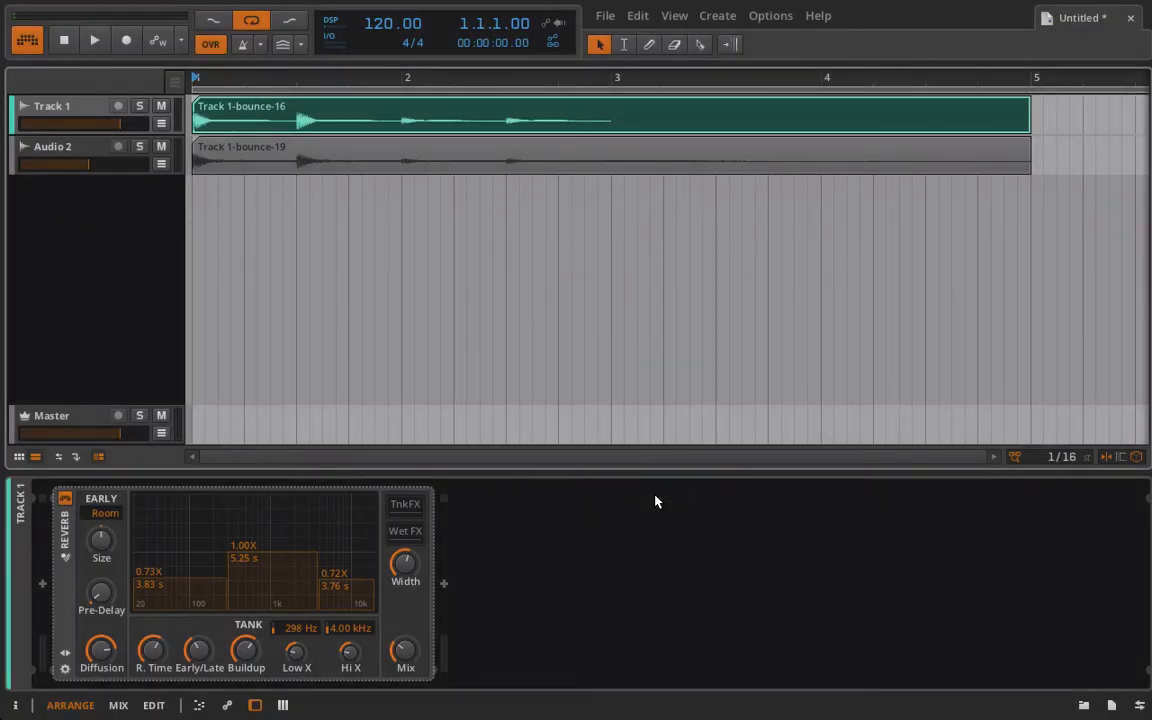
{"action": "left_click", "coordinate": [139, 146]}
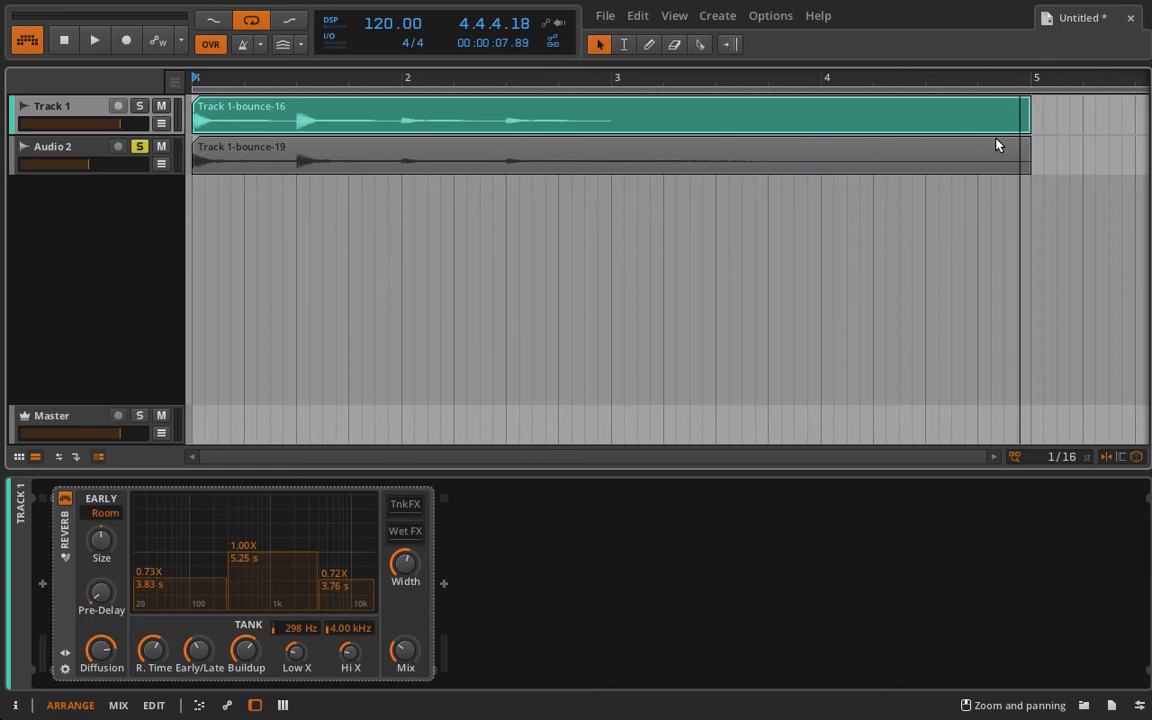
{"action": "mouse_move", "coordinate": [728, 186]}
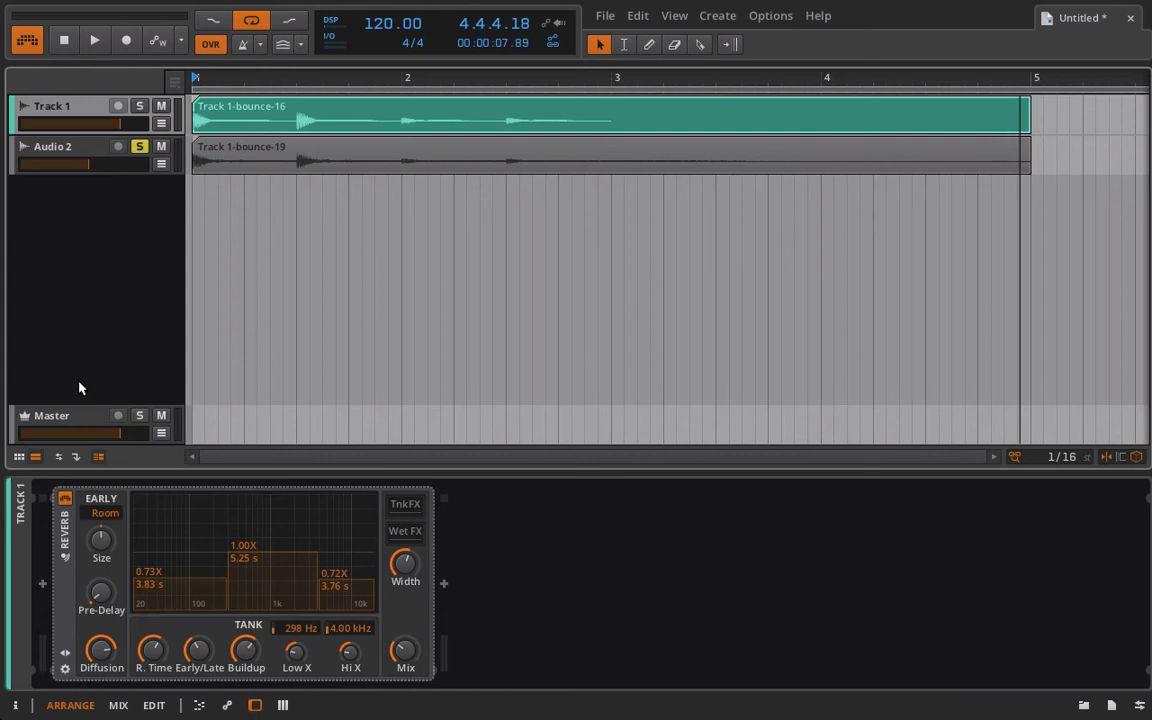
Bring up the Create Track menu from the empty track area.
{"action": "right_click", "coordinate": [80, 386]}
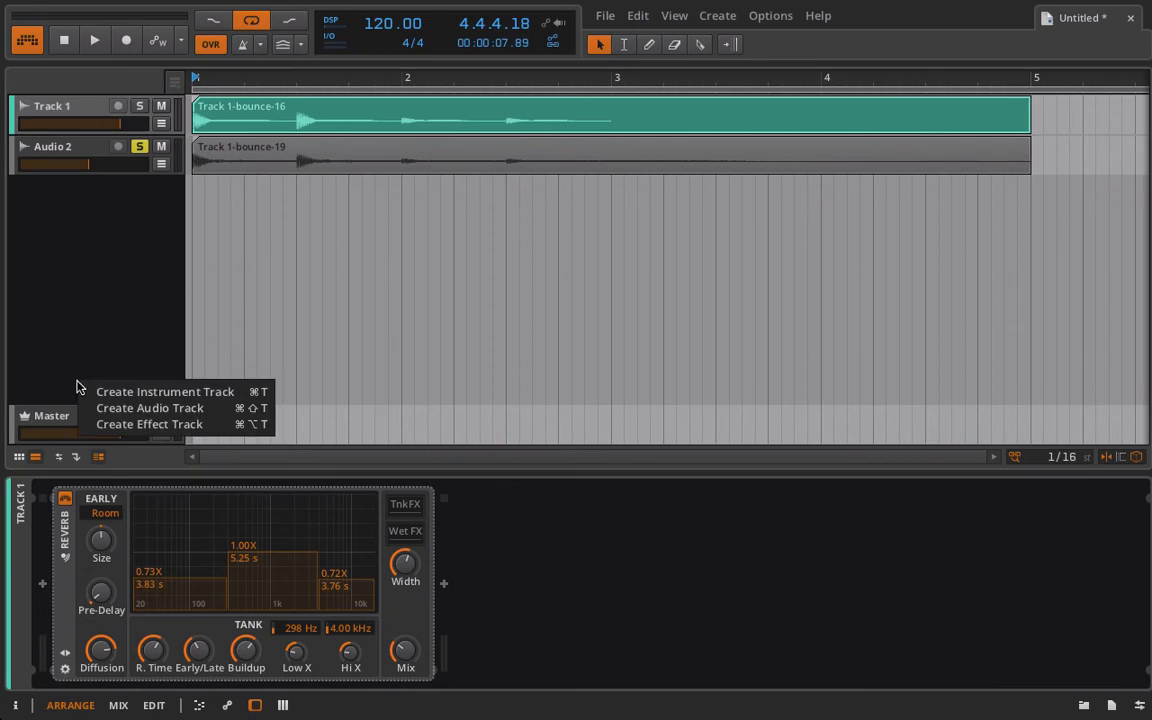
{"action": "mouse_move", "coordinate": [275, 179]}
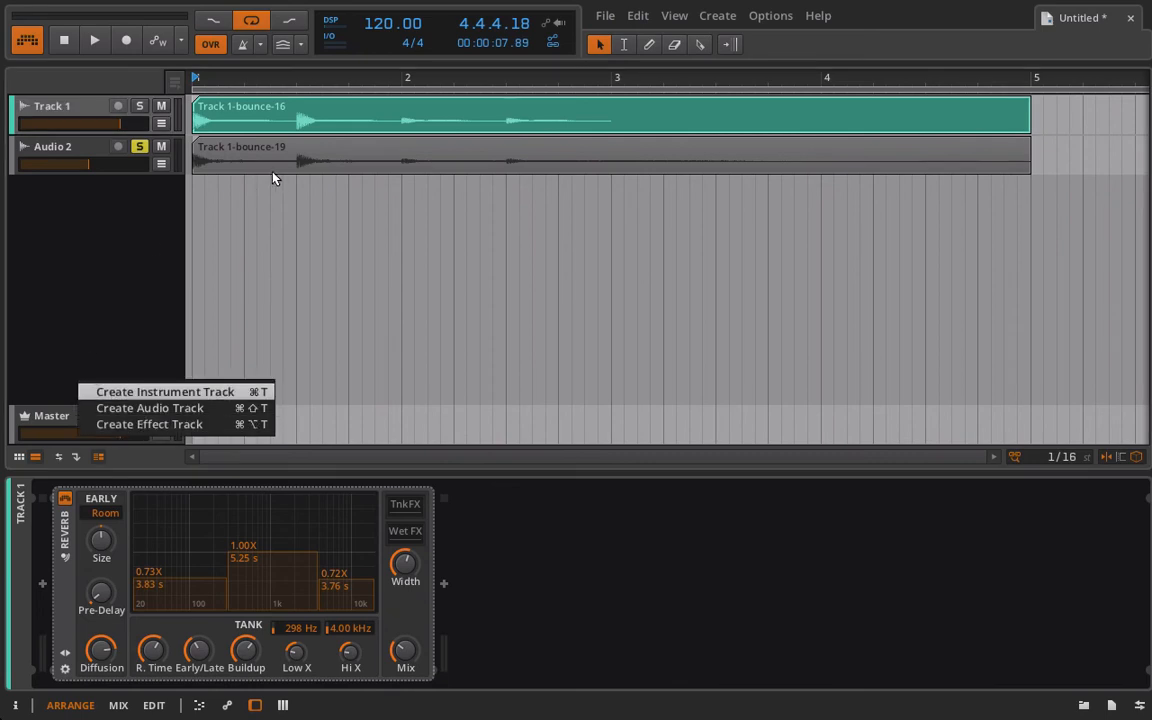